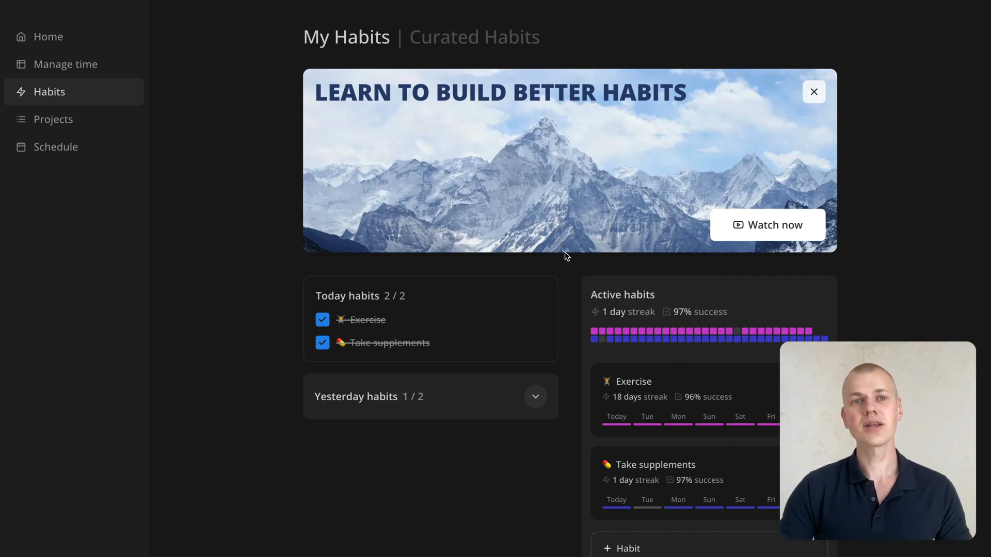
{"action": "mouse_move", "coordinate": [238, 237]}
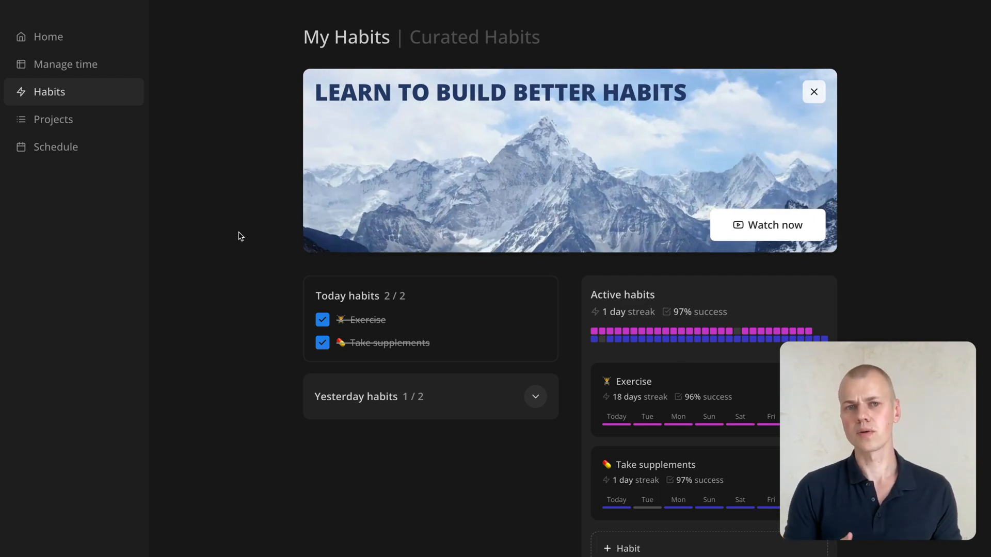
{"action": "mouse_move", "coordinate": [814, 92]}
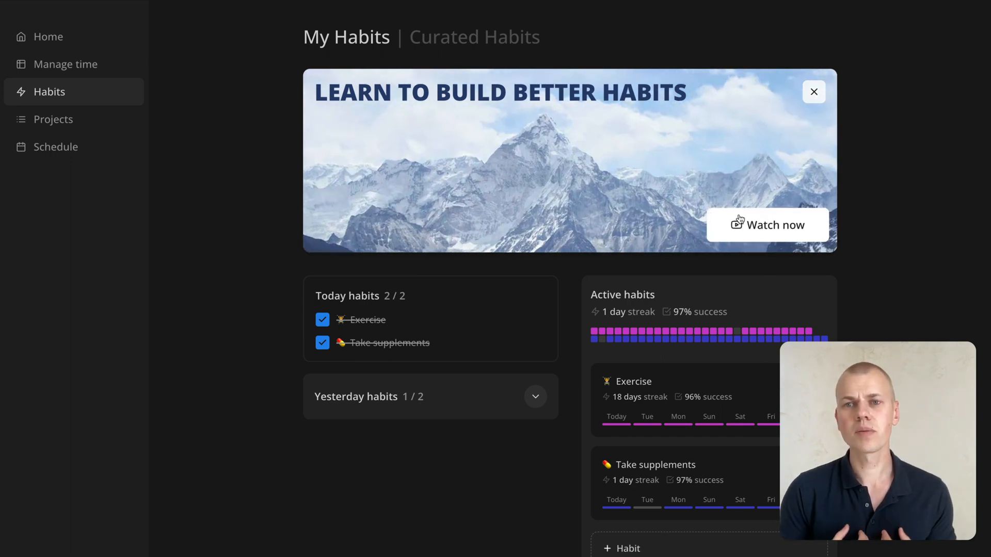
- Preview the work schedule page banner in the browser, then return to the habits page
{"action": "left_click", "coordinate": [56, 147]}
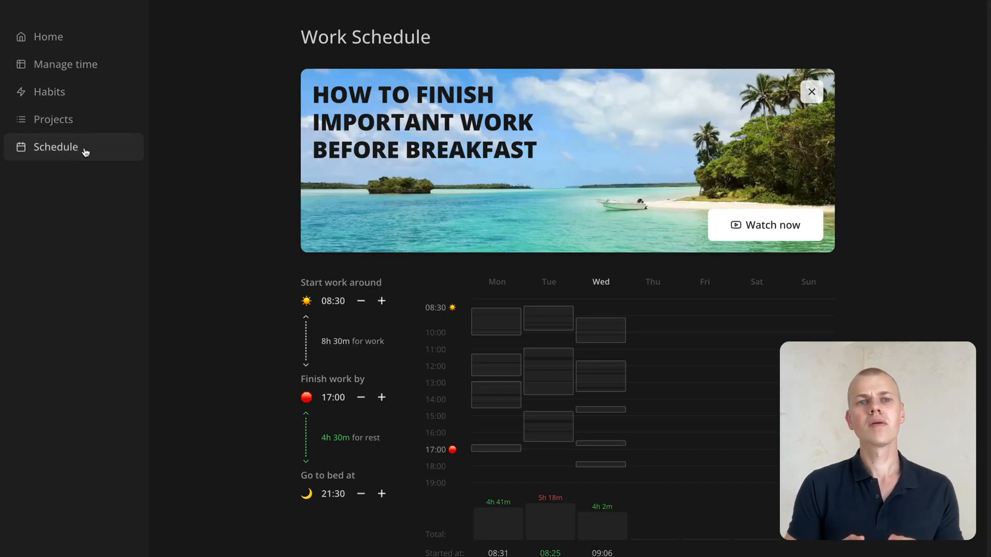
{"action": "mouse_move", "coordinate": [198, 159]}
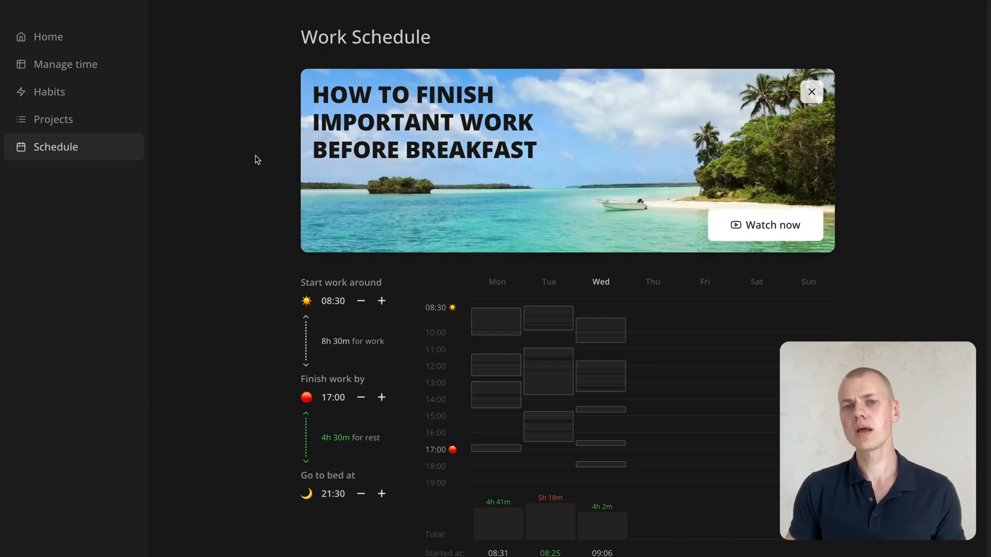
{"action": "left_click", "coordinate": [49, 91]}
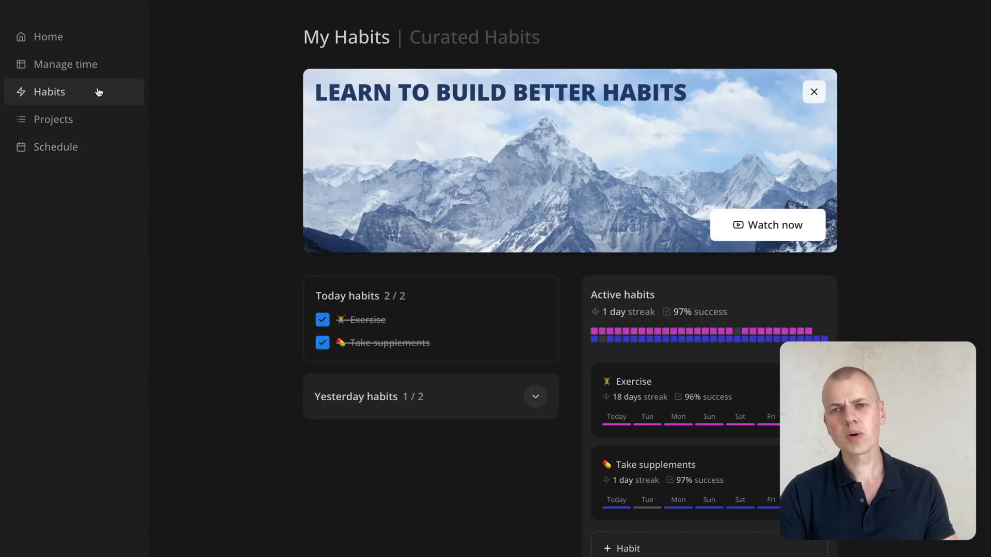
{"action": "mouse_move", "coordinate": [374, 183]}
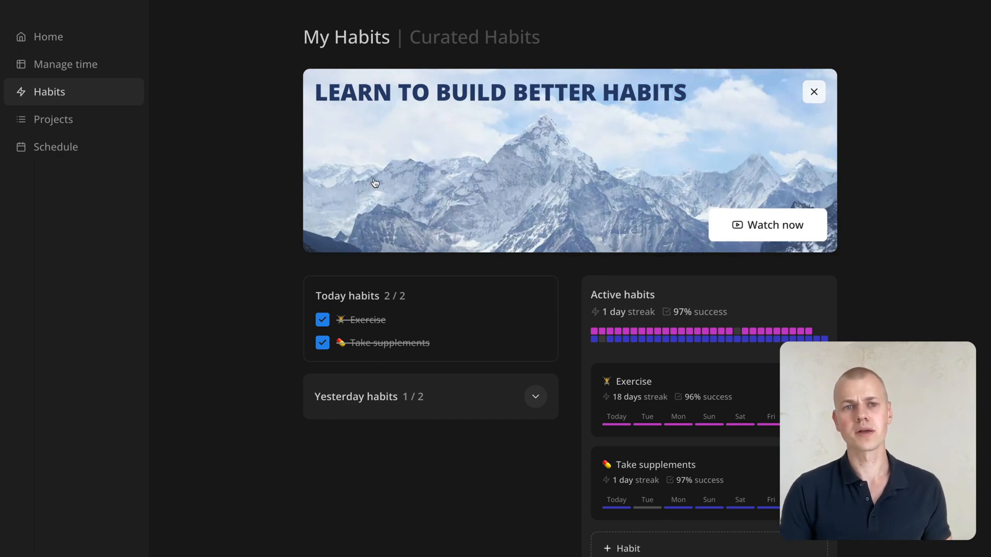
{"action": "left_click", "coordinate": [51, 333]}
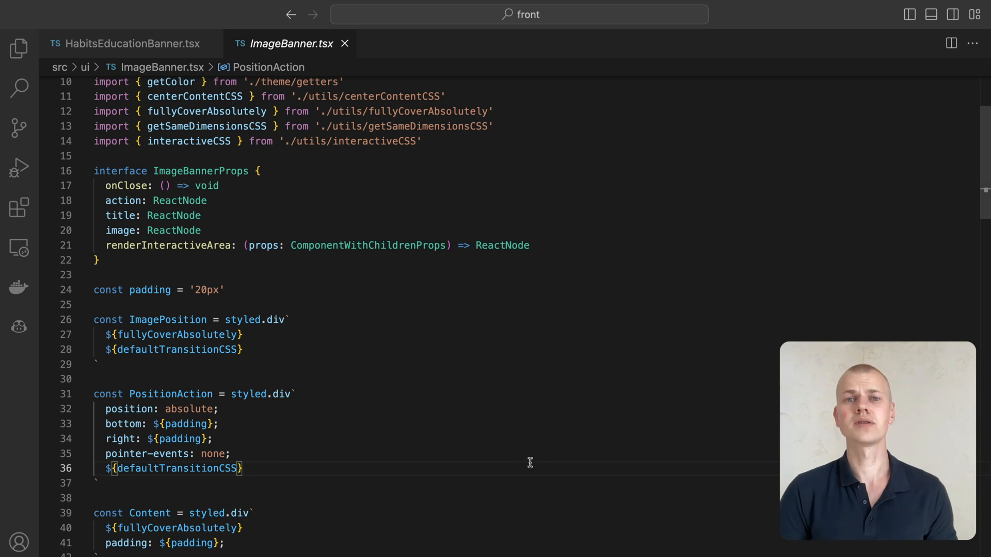
- Review the onClose and action props in ImageBannerProps, then switch to HabitsEducationBanner.tsx
{"action": "double_click", "coordinate": [200, 170]}
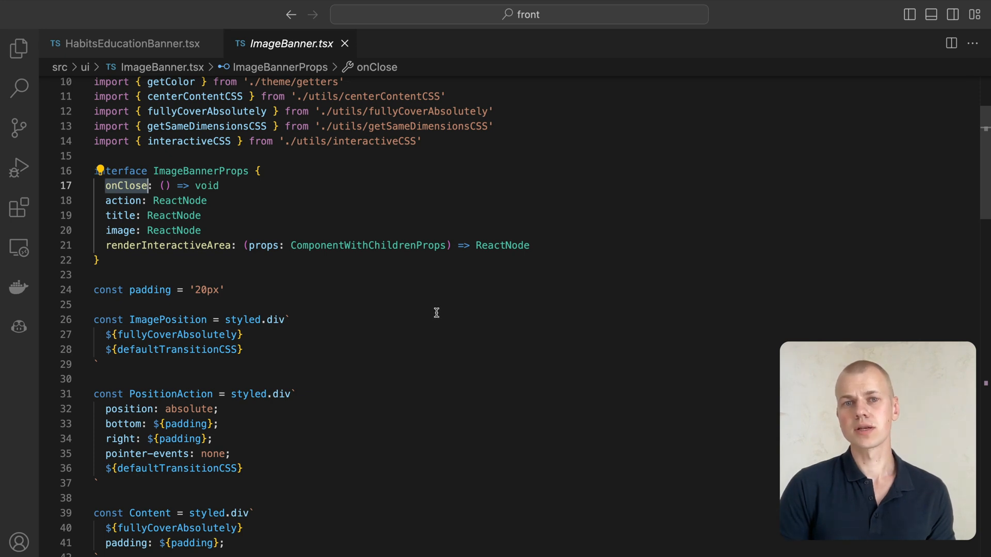
{"action": "left_click", "coordinate": [123, 200]}
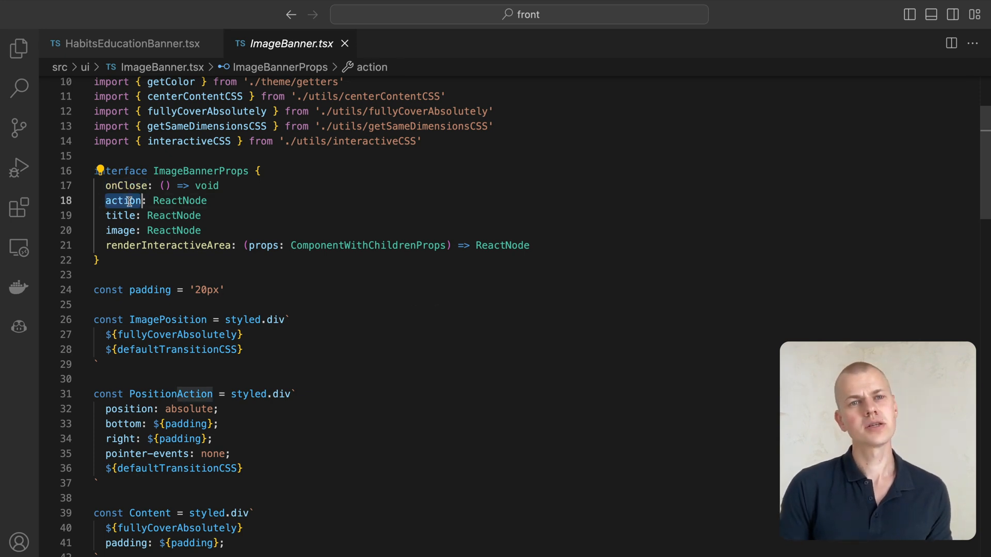
{"action": "mouse_move", "coordinate": [282, 341]}
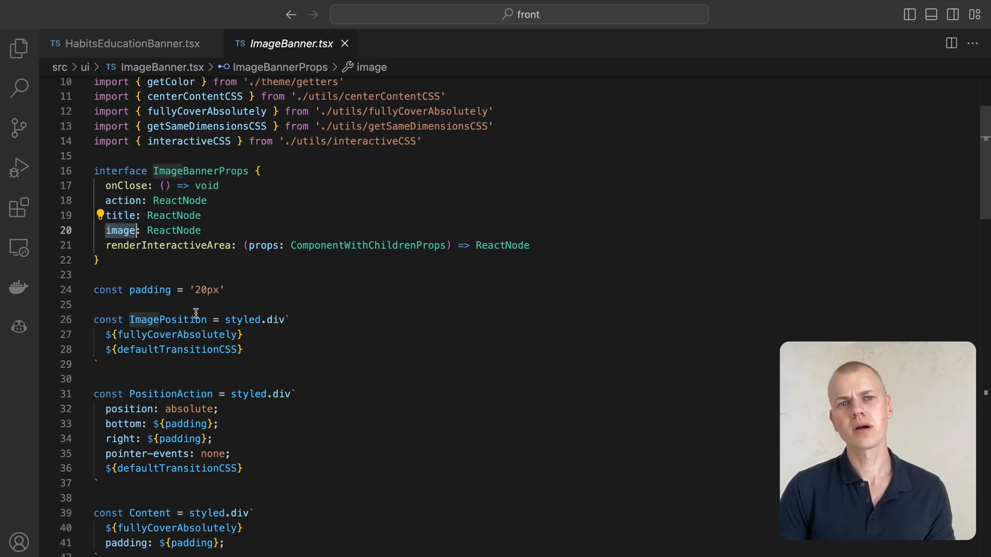
{"action": "mouse_move", "coordinate": [168, 319]}
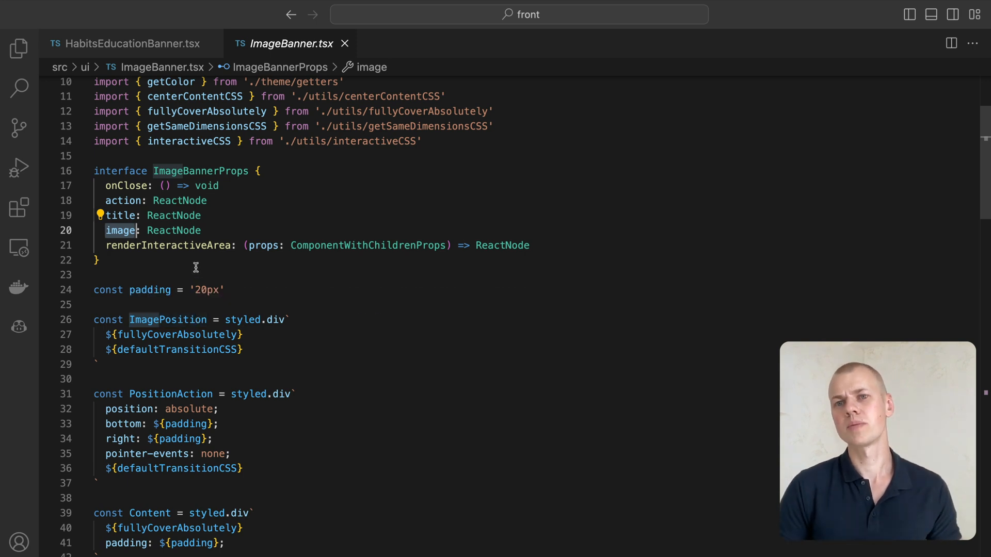
{"action": "mouse_move", "coordinate": [168, 246]}
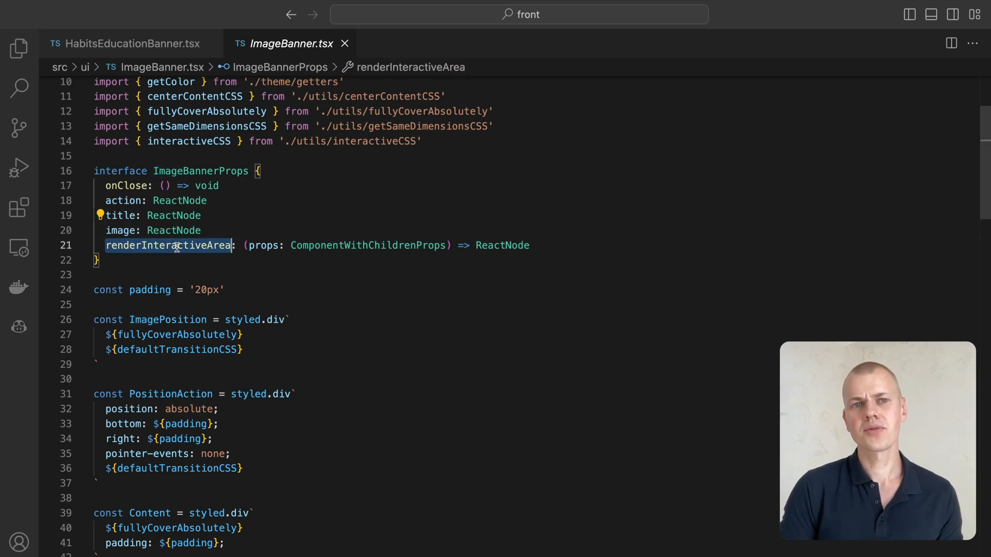
{"action": "scroll", "scroll_direction": "up", "scroll_amount": 3}
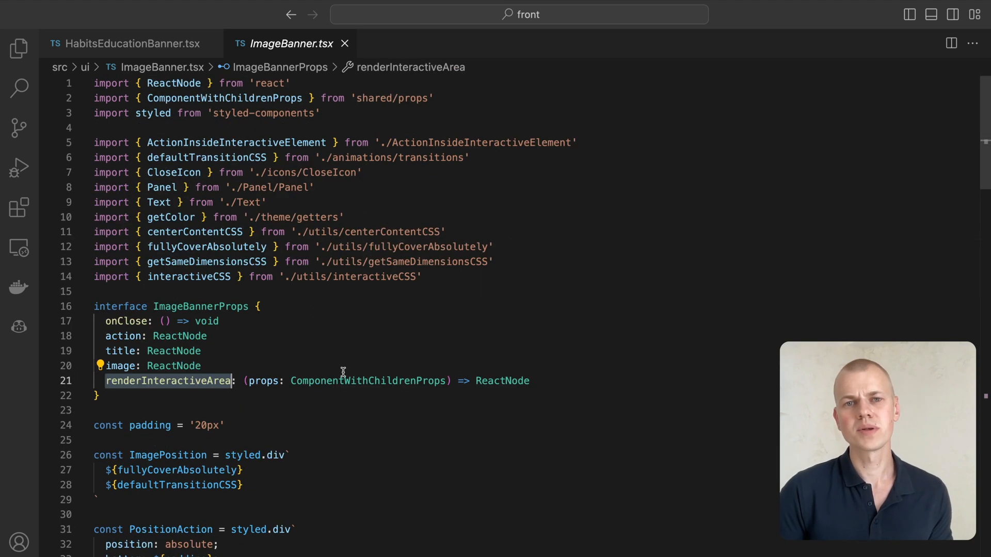
{"action": "mouse_move", "coordinate": [368, 381]}
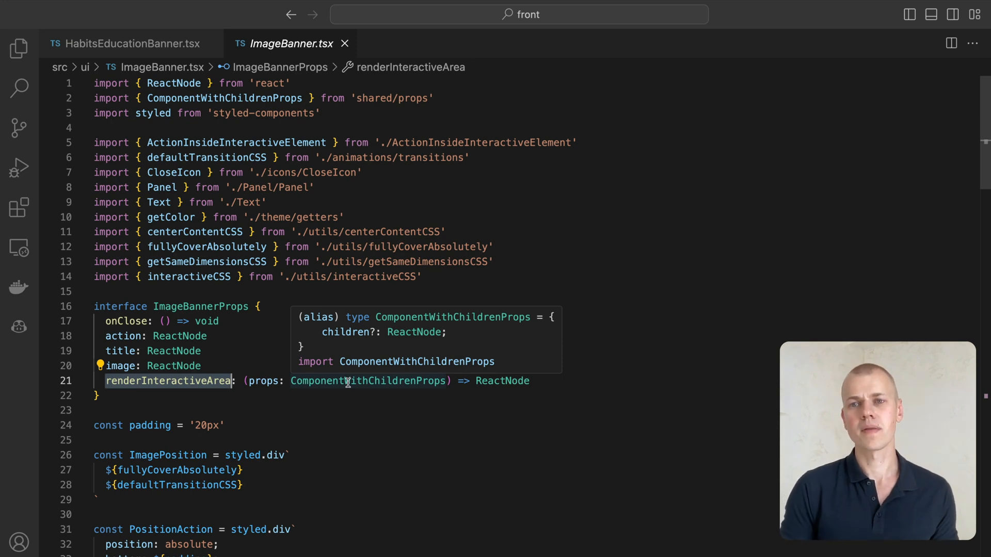
{"action": "mouse_move", "coordinate": [374, 335]}
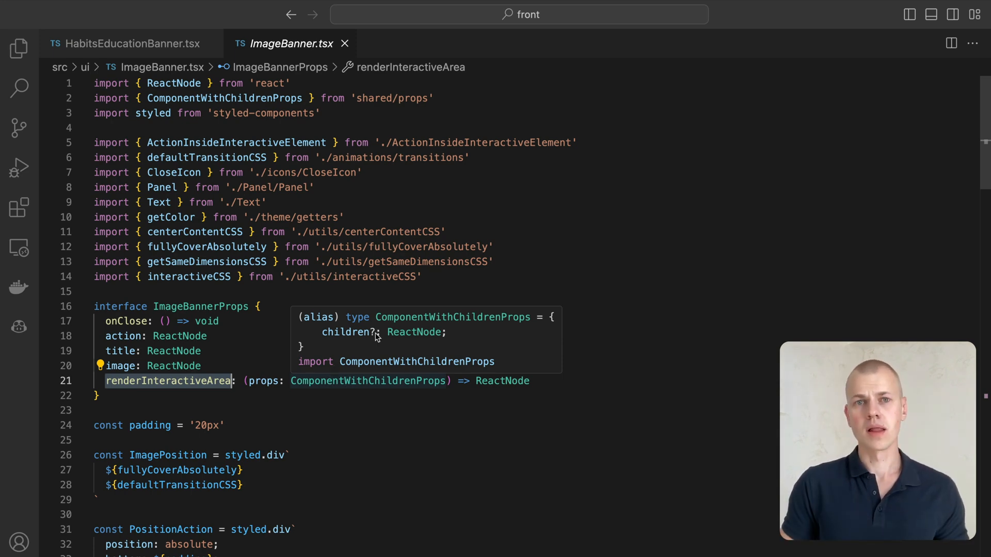
{"action": "left_click", "coordinate": [131, 44]}
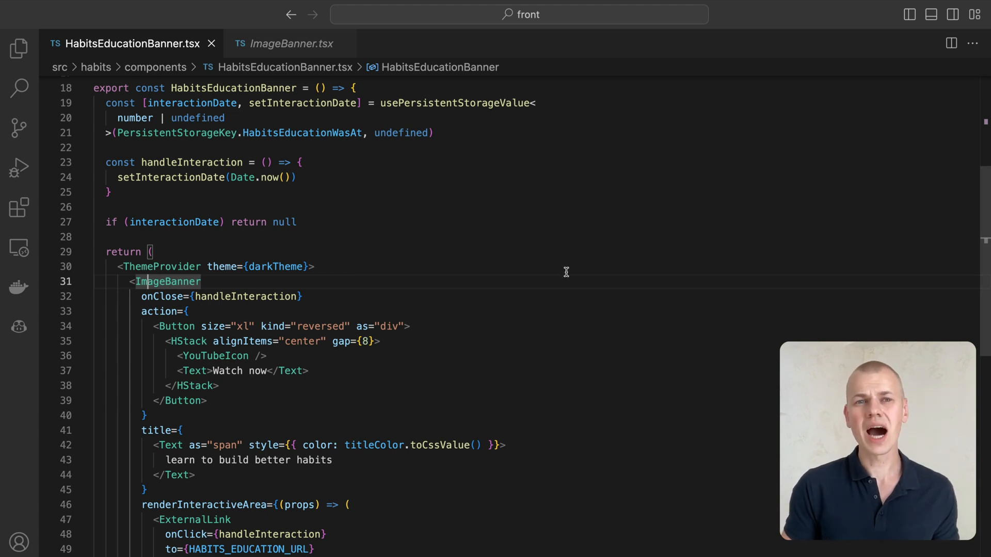
{"action": "mouse_move", "coordinate": [157, 156]}
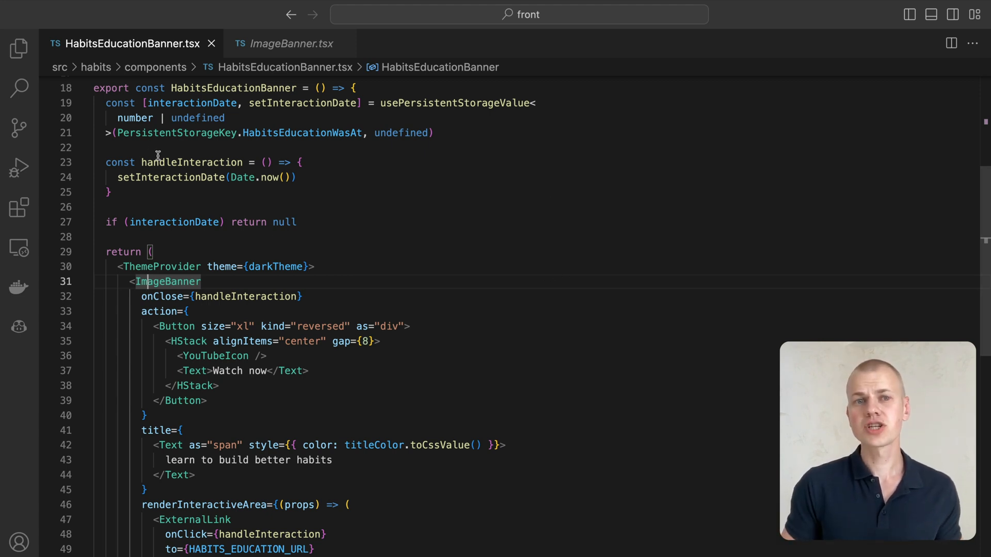
- Highlight interactionDate and the null early return, then open usePersistentStorageValue.ts
{"action": "double_click", "coordinate": [455, 103]}
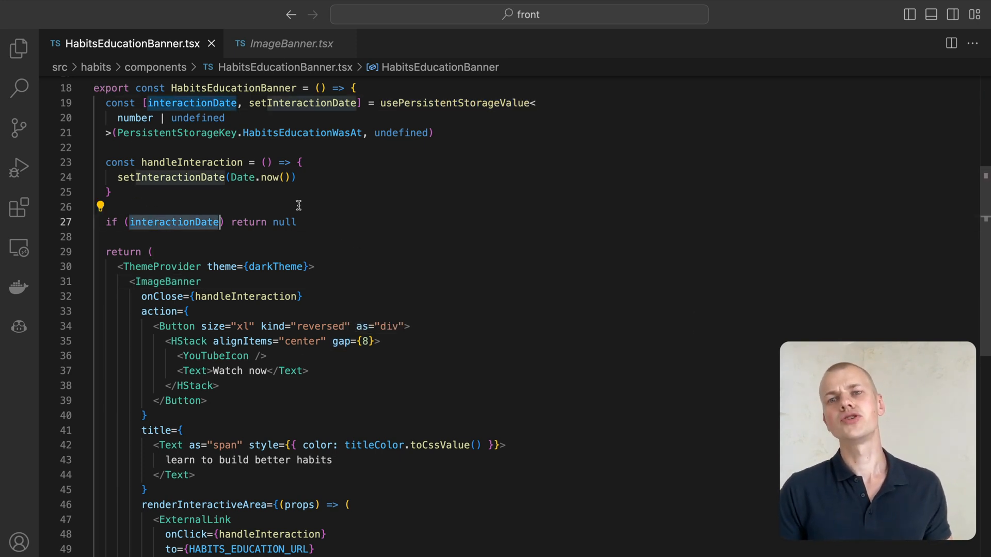
{"action": "double_click", "coordinate": [284, 222]}
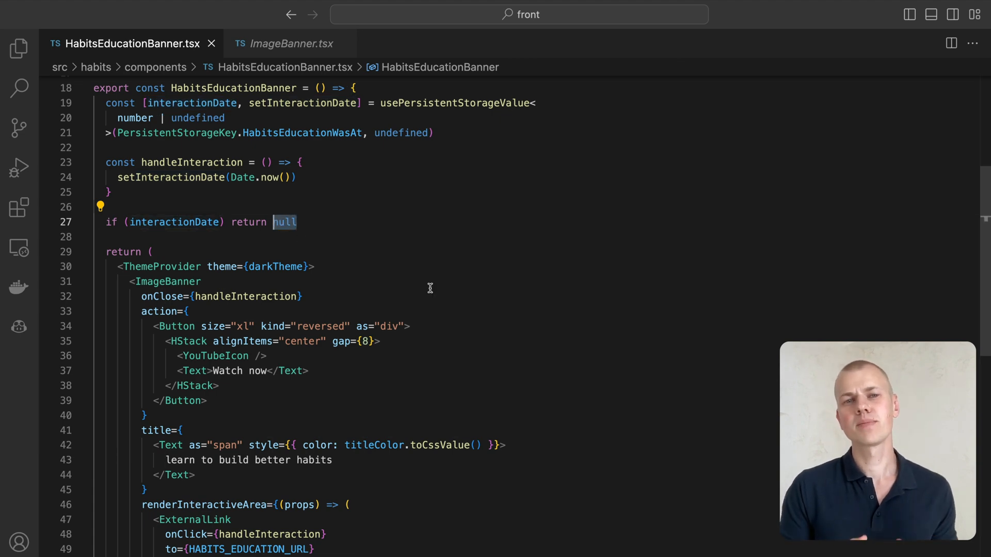
{"action": "mouse_move", "coordinate": [455, 102]}
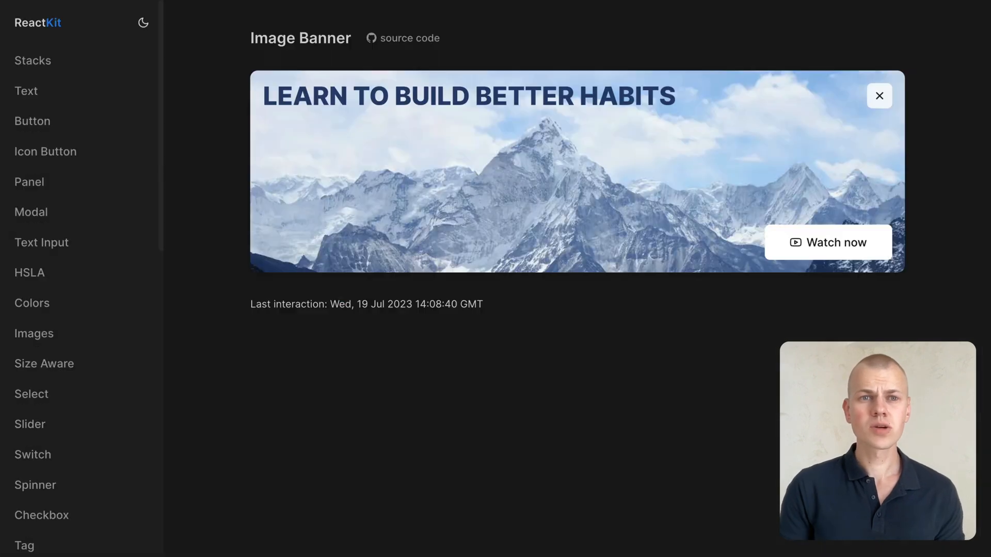
{"action": "left_click", "coordinate": [142, 22]}
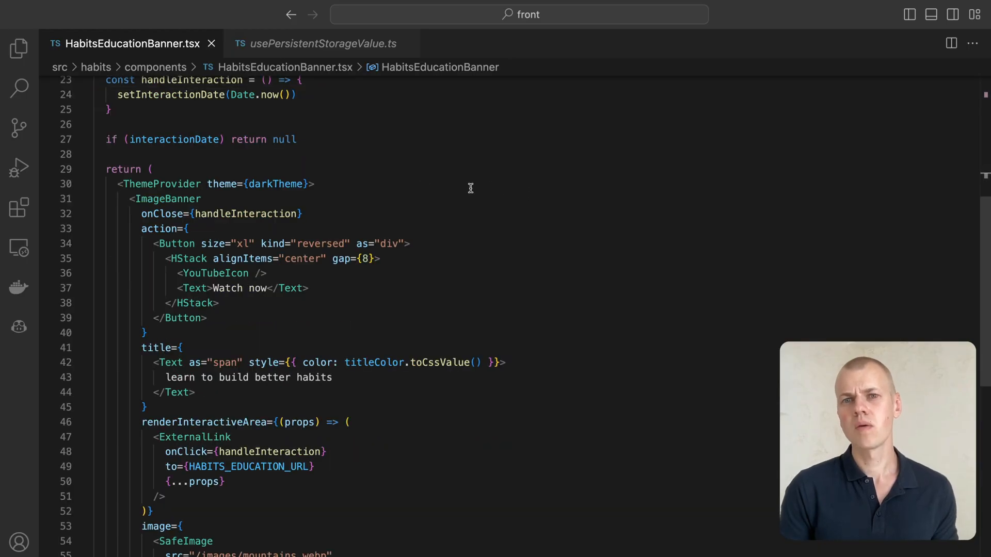
- Jump to the ExternalLink definition in ExternalLink.tsx, then return to the handleInteraction usages
{"action": "double_click", "coordinate": [274, 184]}
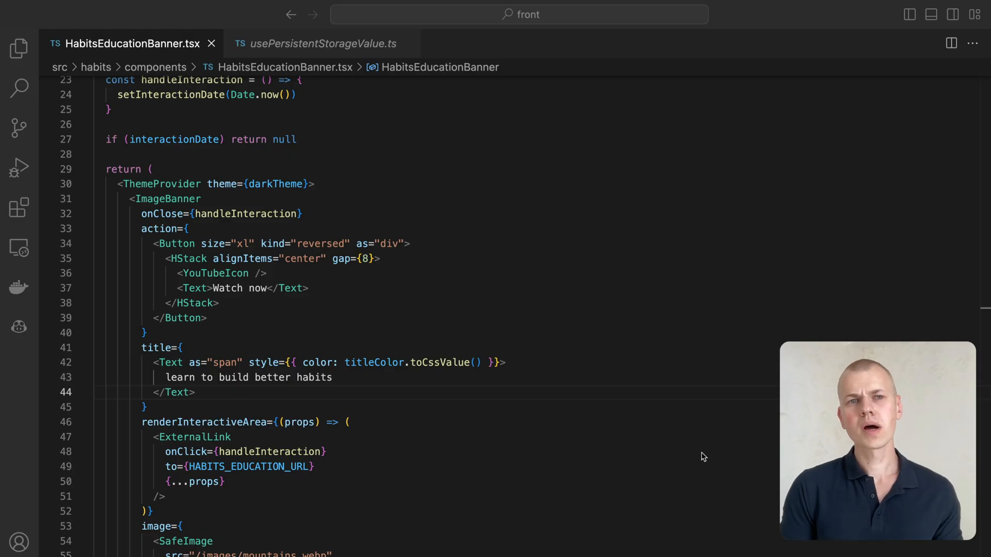
{"action": "scroll", "scroll_direction": "down", "scroll_amount": 3}
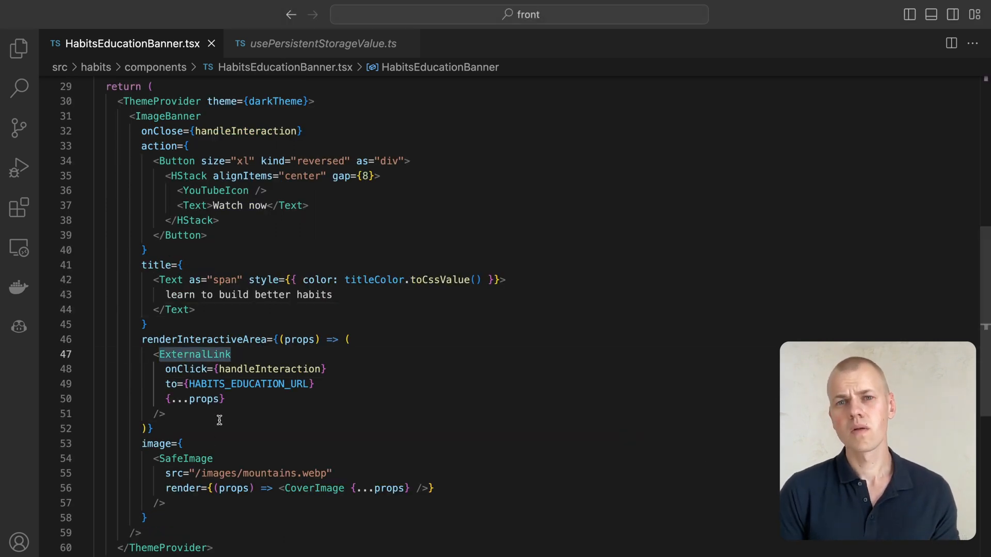
{"action": "left_click", "coordinate": [195, 354]}
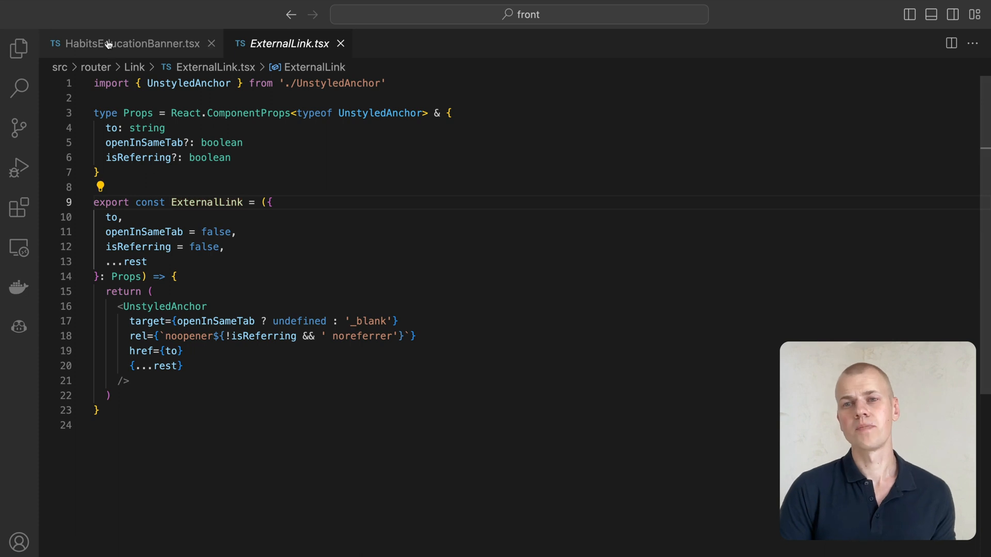
{"action": "left_click", "coordinate": [126, 43]}
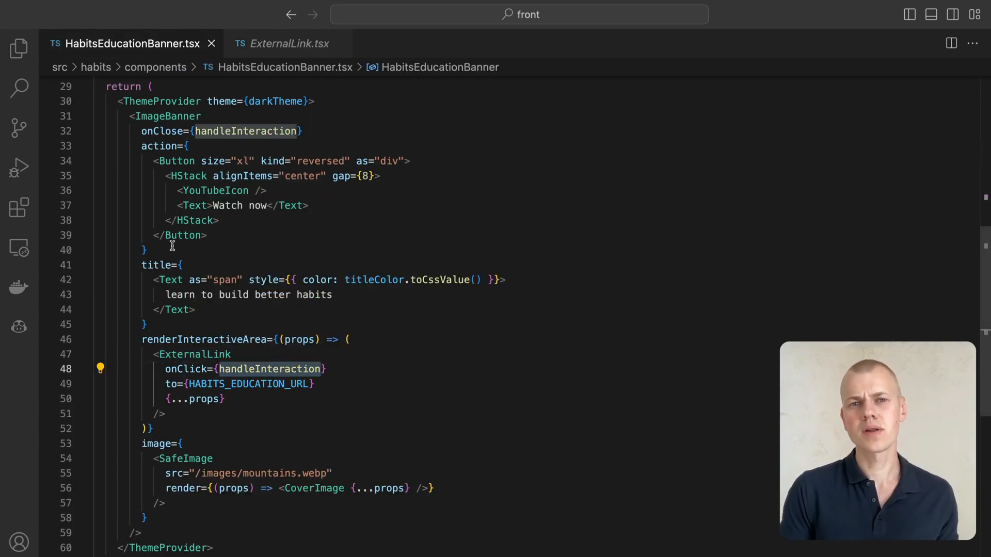
{"action": "scroll", "scroll_direction": "up", "scroll_amount": 3}
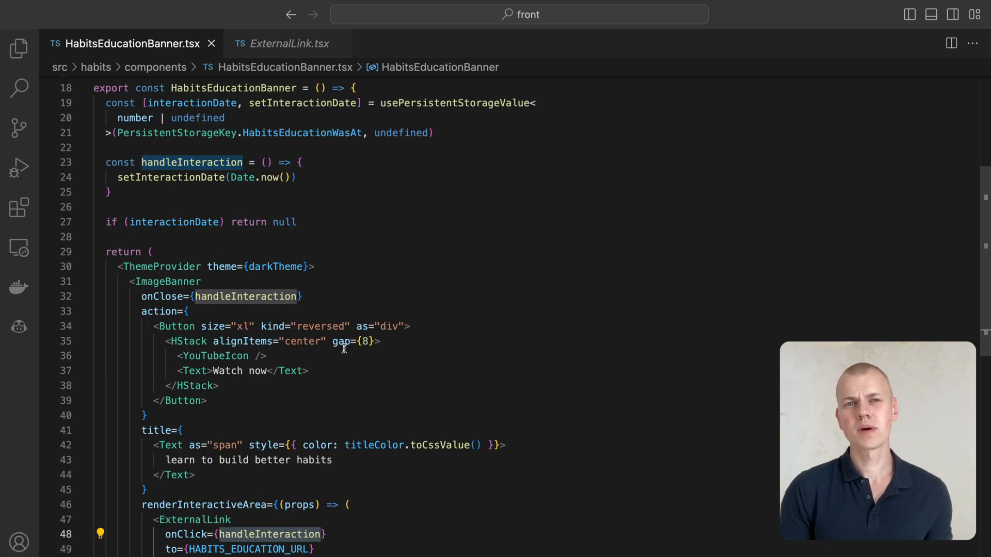
{"action": "mouse_move", "coordinate": [342, 342]}
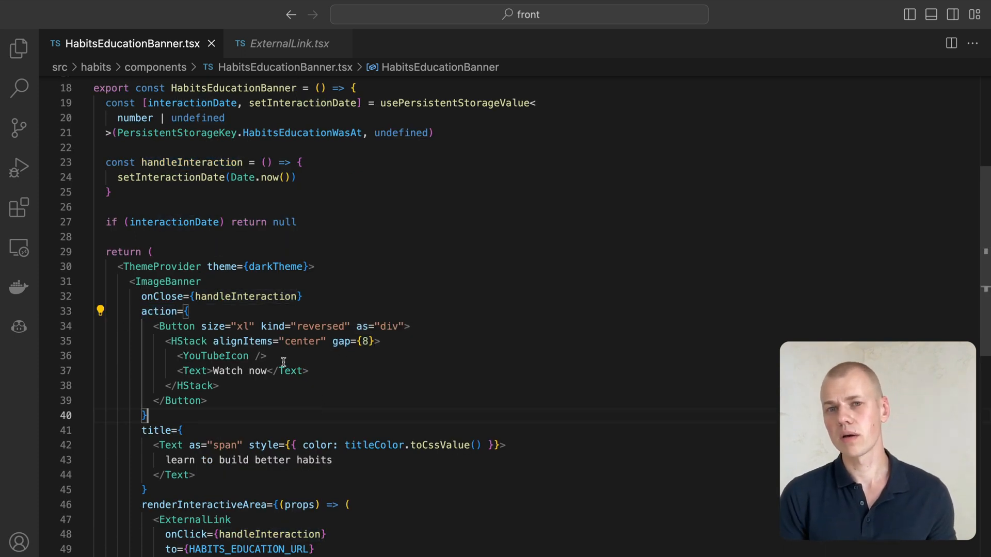
{"action": "double_click", "coordinate": [378, 326]}
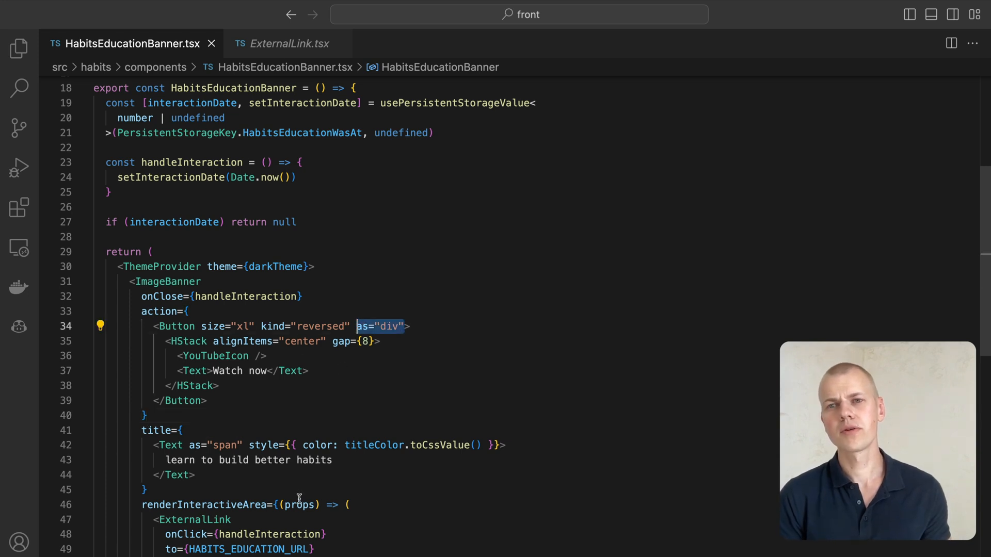
{"action": "mouse_move", "coordinate": [408, 378]}
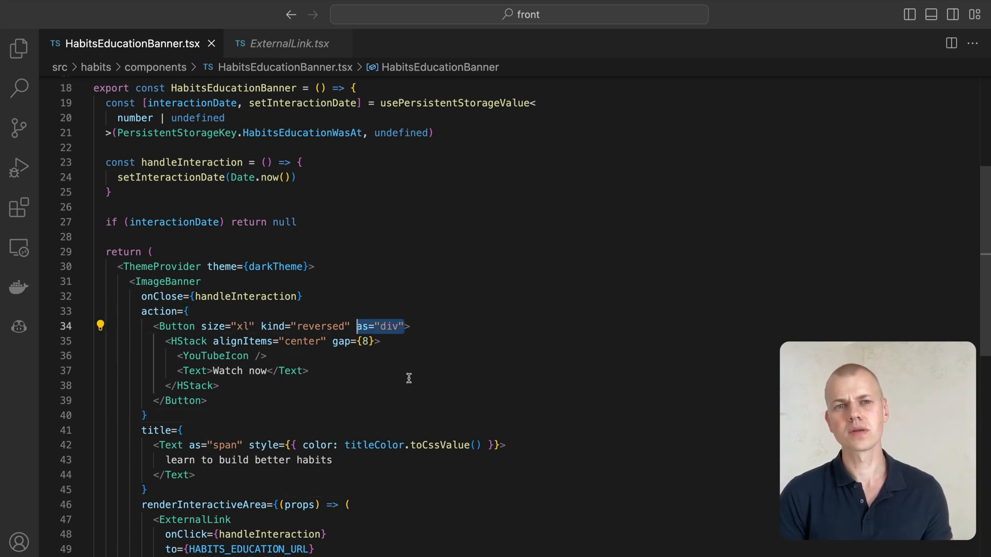
{"action": "scroll", "scroll_direction": "down", "scroll_amount": 3}
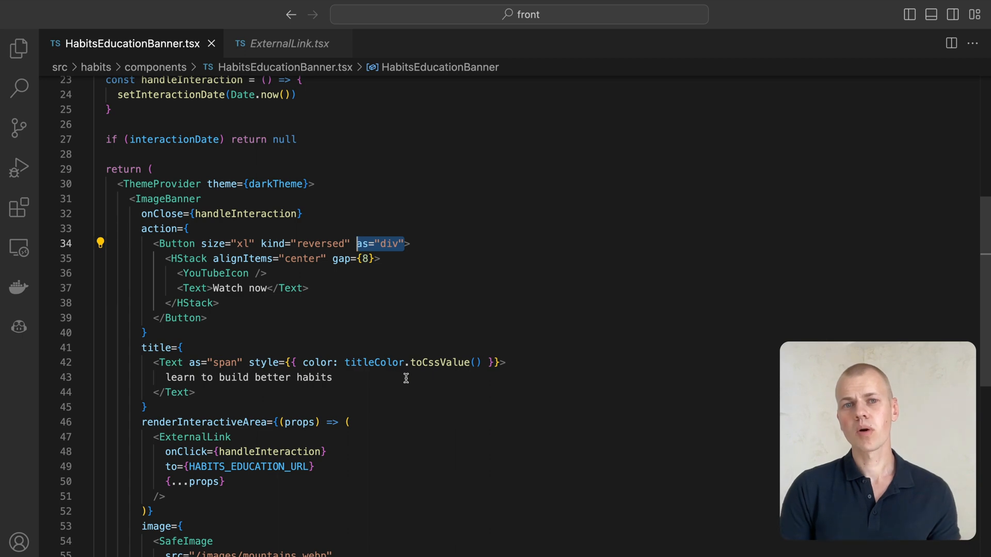
{"action": "scroll", "scroll_direction": "up", "scroll_amount": 3}
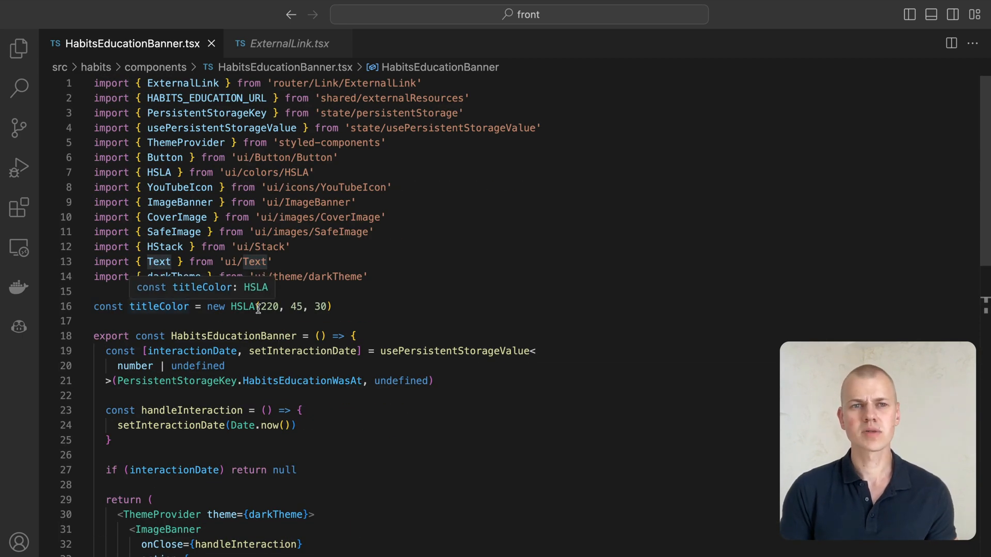
{"action": "scroll", "scroll_direction": "down", "scroll_amount": 3}
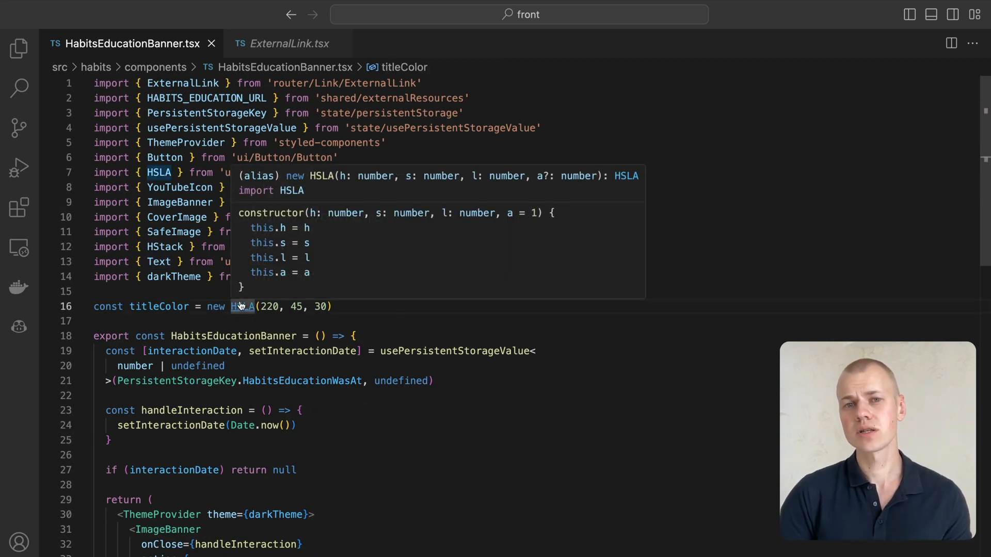
{"action": "left_click", "coordinate": [242, 307]}
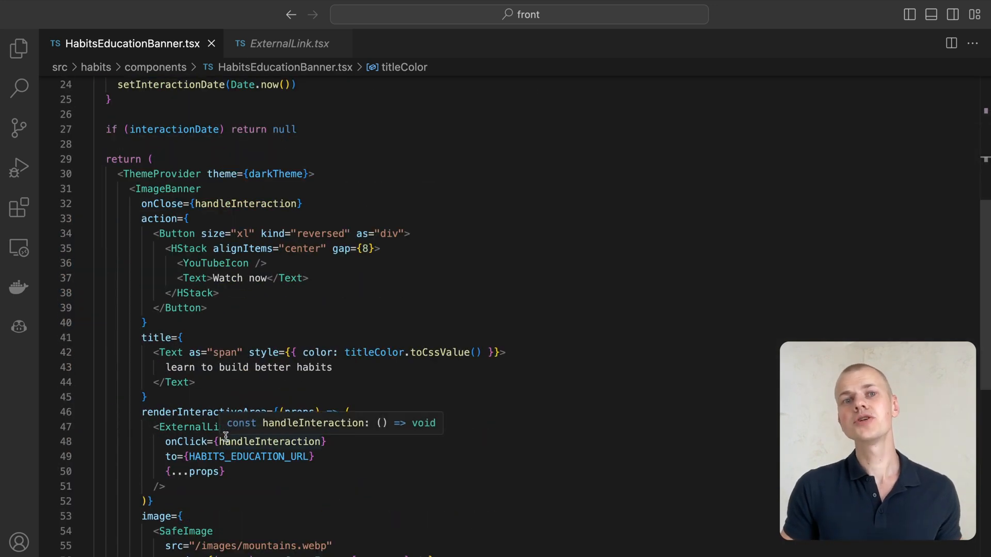
{"action": "mouse_move", "coordinate": [185, 530]}
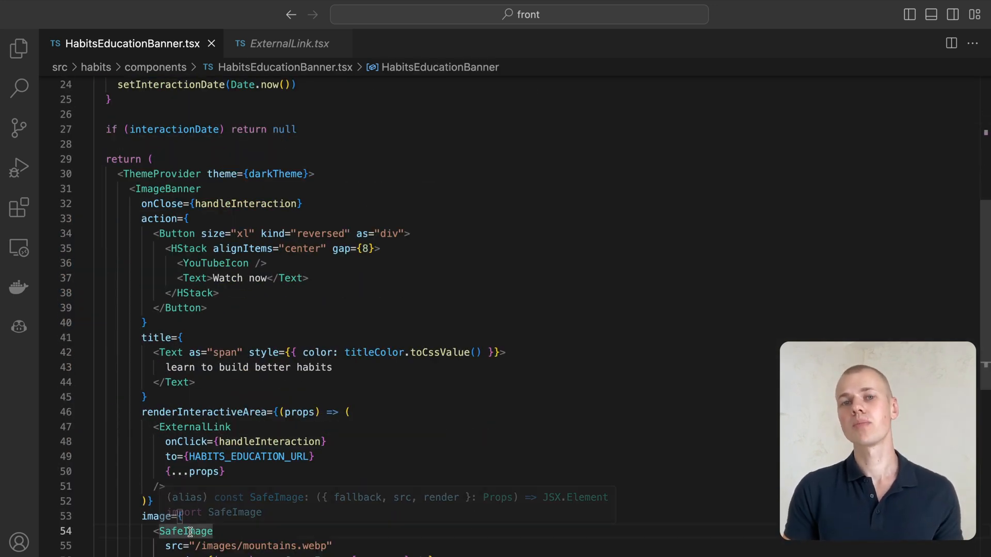
- Inspect SafeImage.tsx's isFailedToLoad fallback state, then return to the banner's image render
{"action": "left_click", "coordinate": [186, 530]}
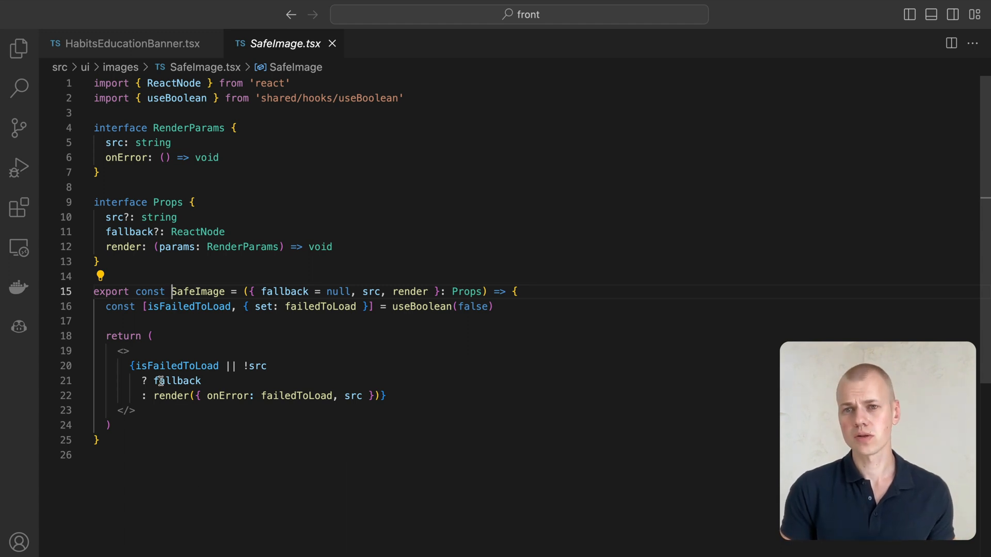
{"action": "double_click", "coordinate": [176, 365]}
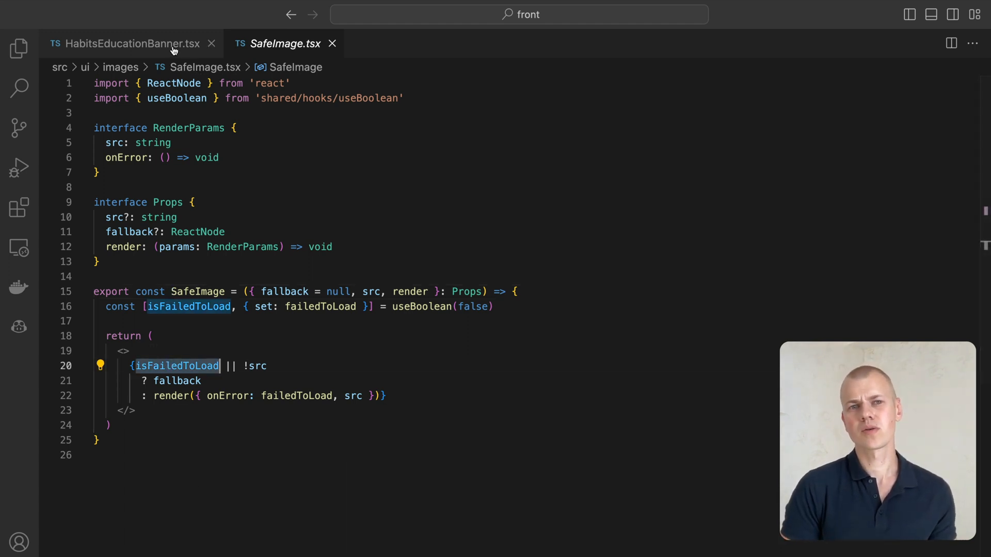
{"action": "left_click", "coordinate": [126, 43]}
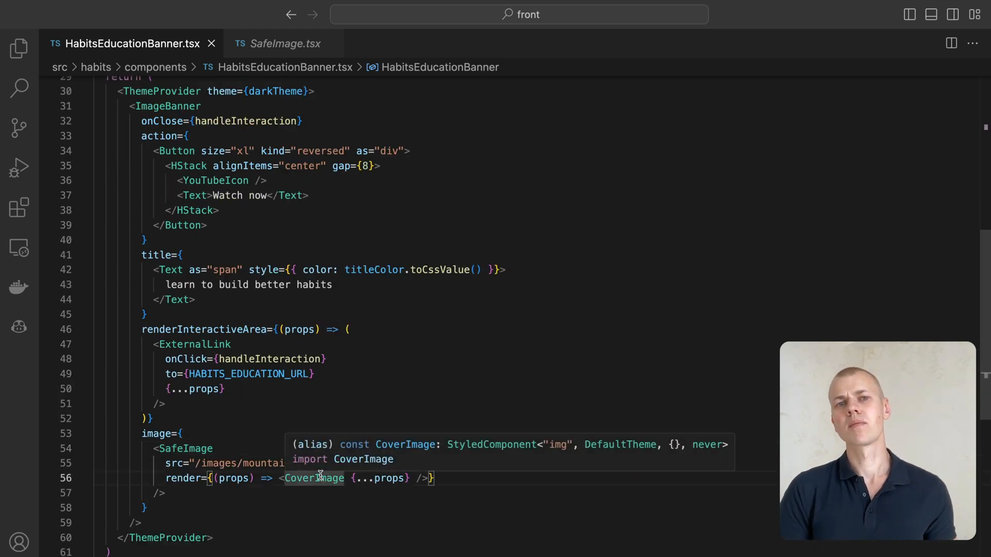
- Check the CoverImage styled component and locate the ActionInsideInteractiveElement wrapper in ImageBanner.tsx
{"action": "left_click", "coordinate": [313, 478]}
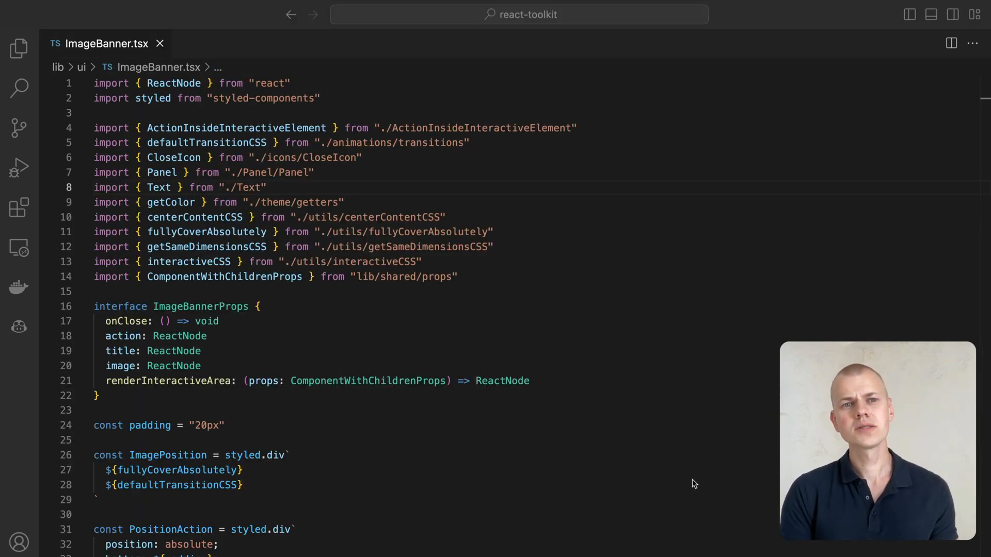
{"action": "scroll", "scroll_direction": "down", "scroll_amount": 3}
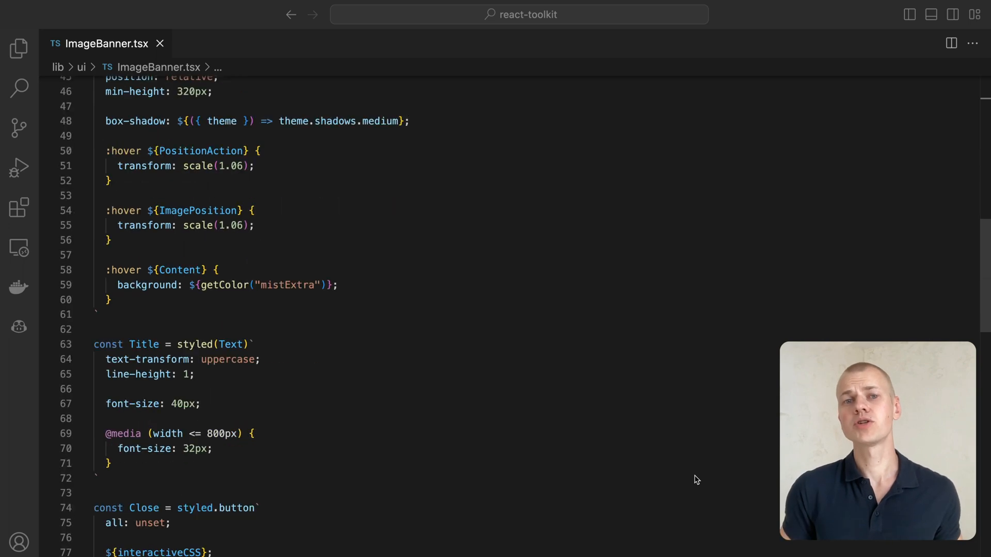
{"action": "scroll", "scroll_direction": "down", "scroll_amount": 3}
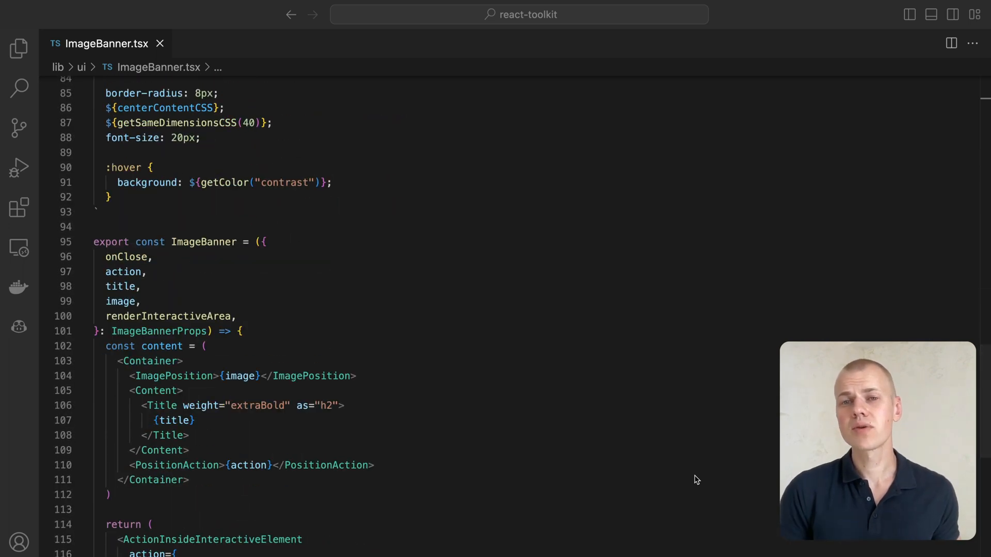
{"action": "scroll", "scroll_direction": "down", "scroll_amount": 3}
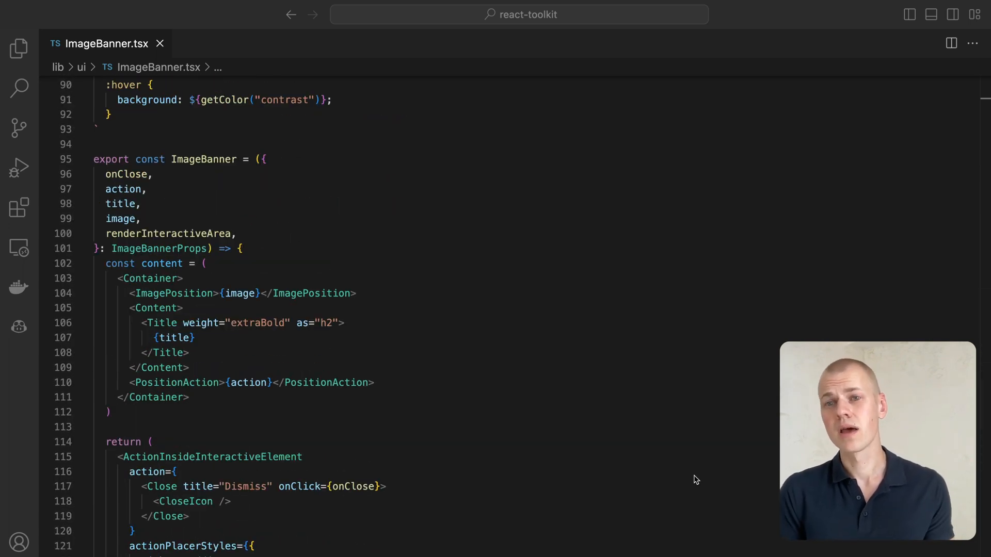
{"action": "left_click", "coordinate": [385, 486]}
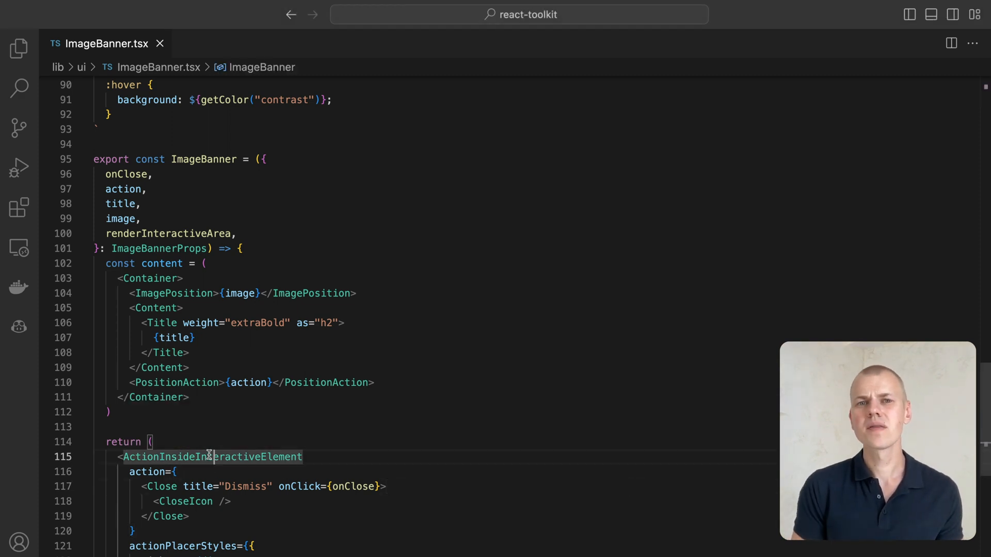
- Review ActionInsideInteractiveElement.tsx's source, then return to ImageBanner's return block
{"action": "left_click", "coordinate": [211, 457]}
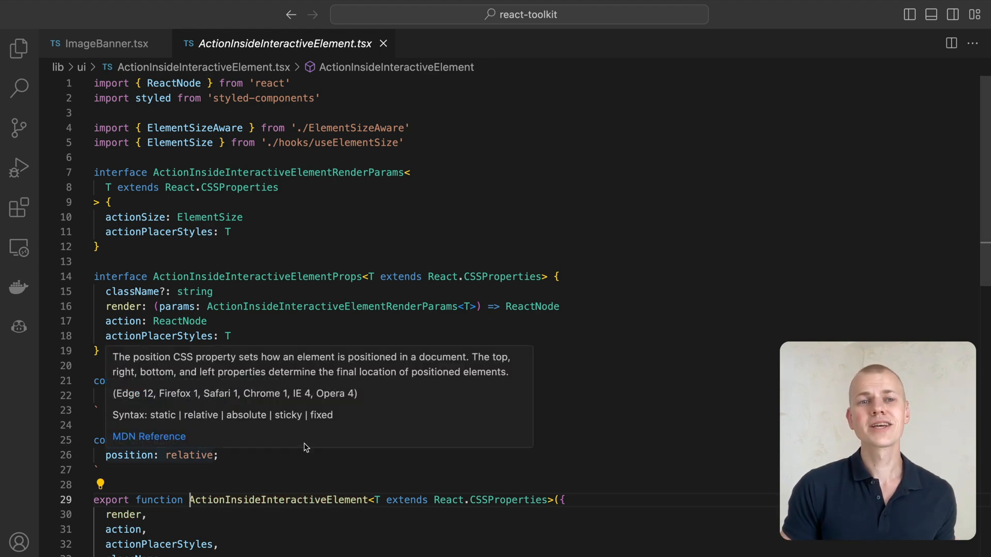
{"action": "scroll", "scroll_direction": "down", "scroll_amount": 3}
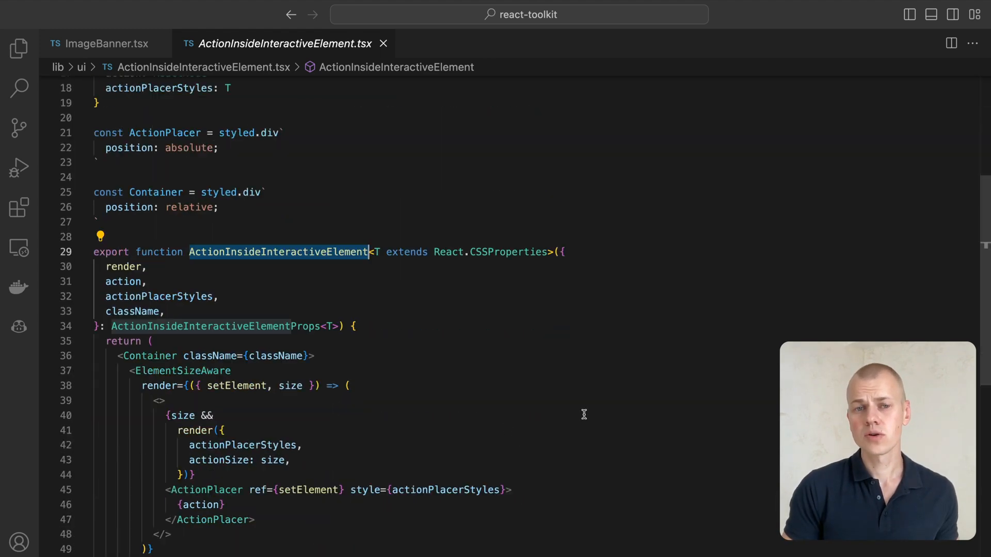
{"action": "left_click", "coordinate": [106, 43]}
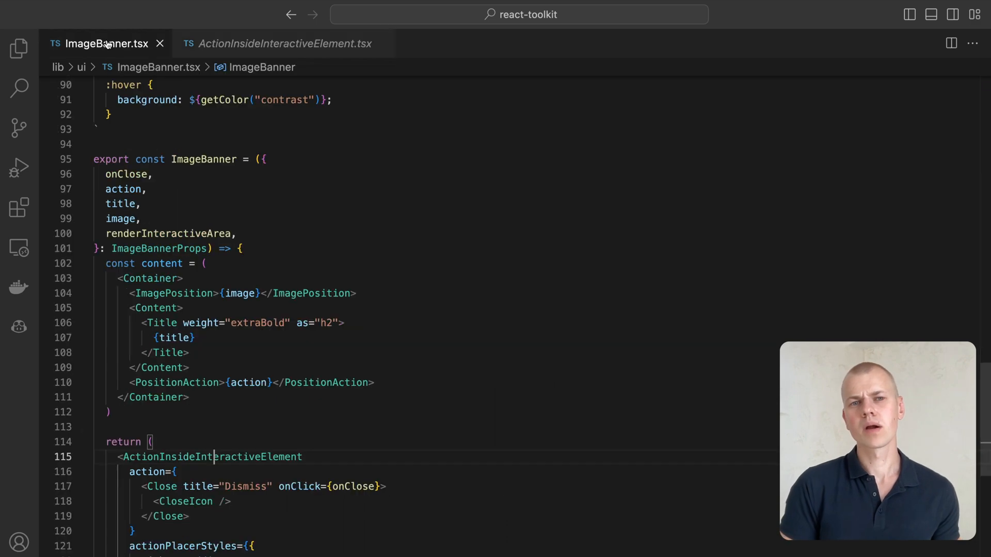
{"action": "scroll", "scroll_direction": "up", "scroll_amount": 3}
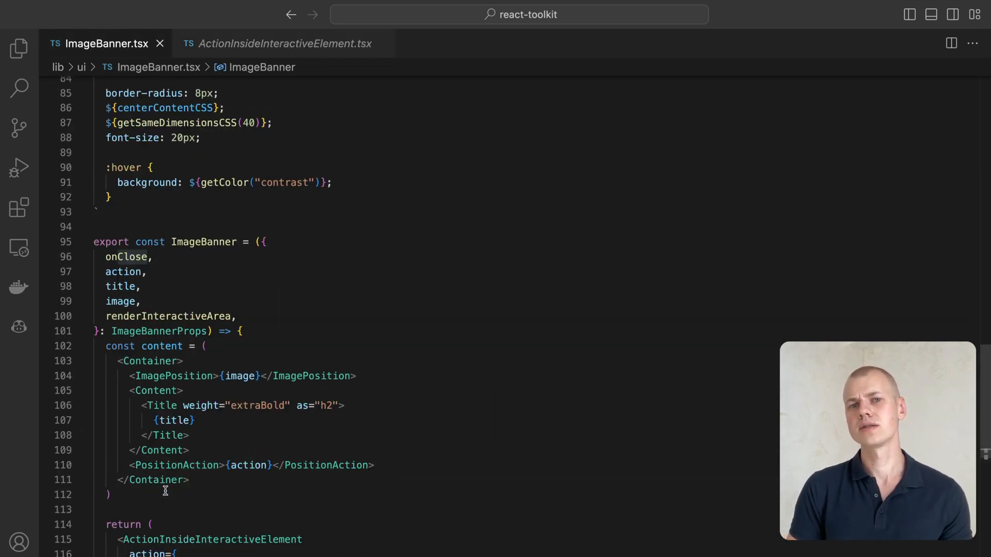
{"action": "scroll", "scroll_direction": "up", "scroll_amount": 3}
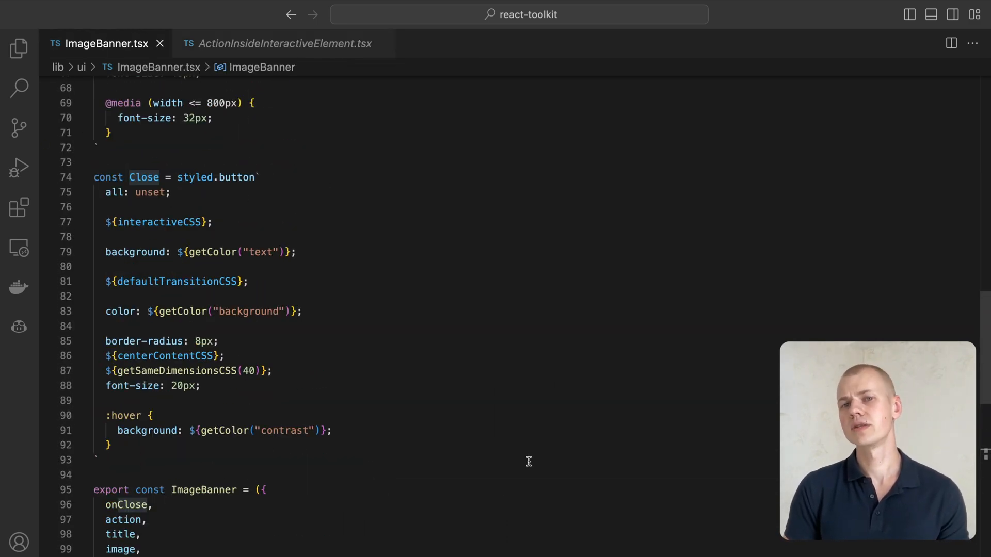
{"action": "scroll", "scroll_direction": "down", "scroll_amount": 3}
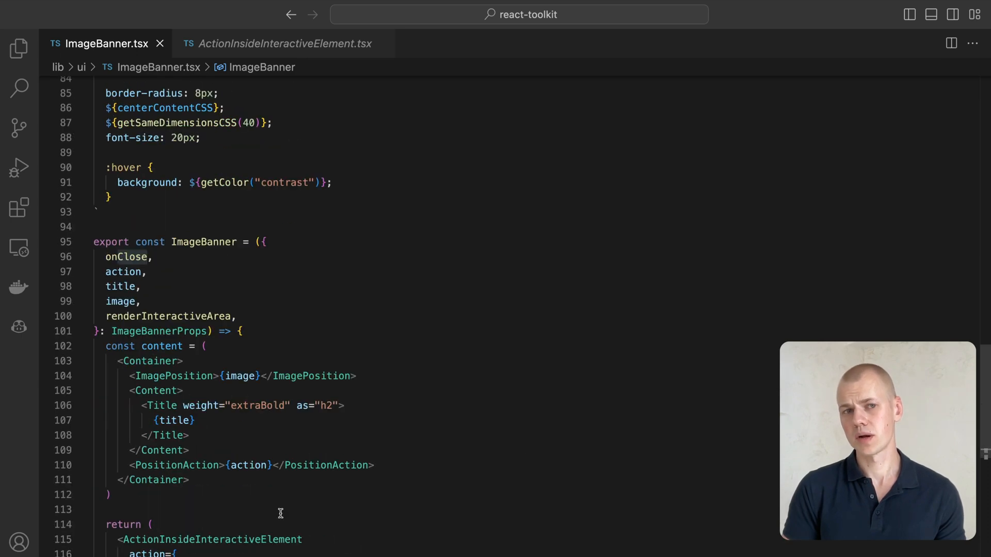
{"action": "scroll", "scroll_direction": "down", "scroll_amount": 3}
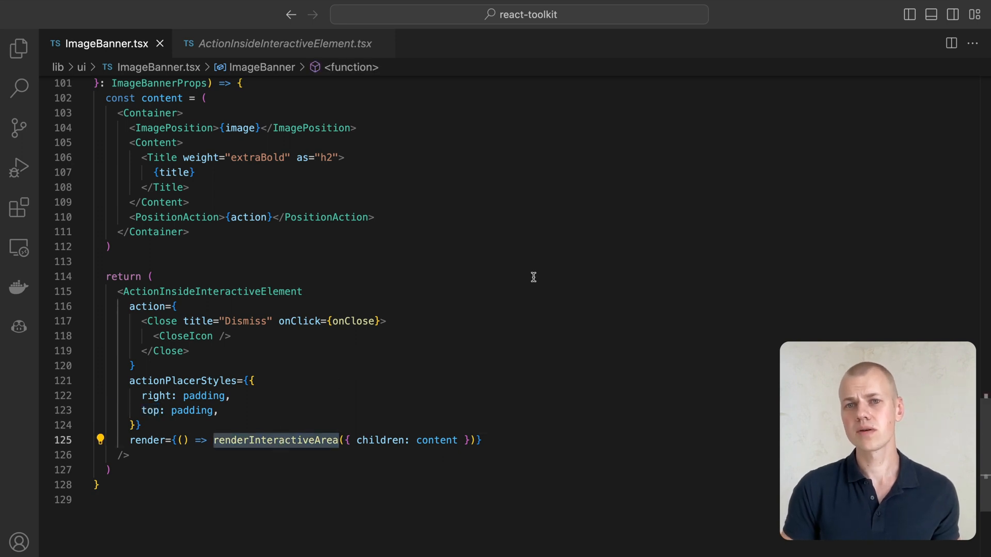
{"action": "double_click", "coordinate": [436, 441]}
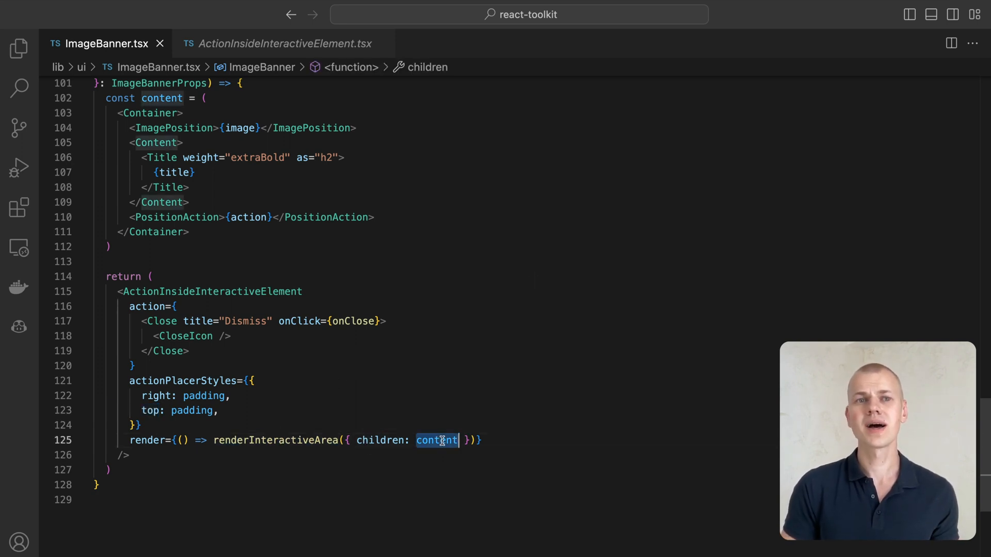
{"action": "left_click", "coordinate": [151, 114]}
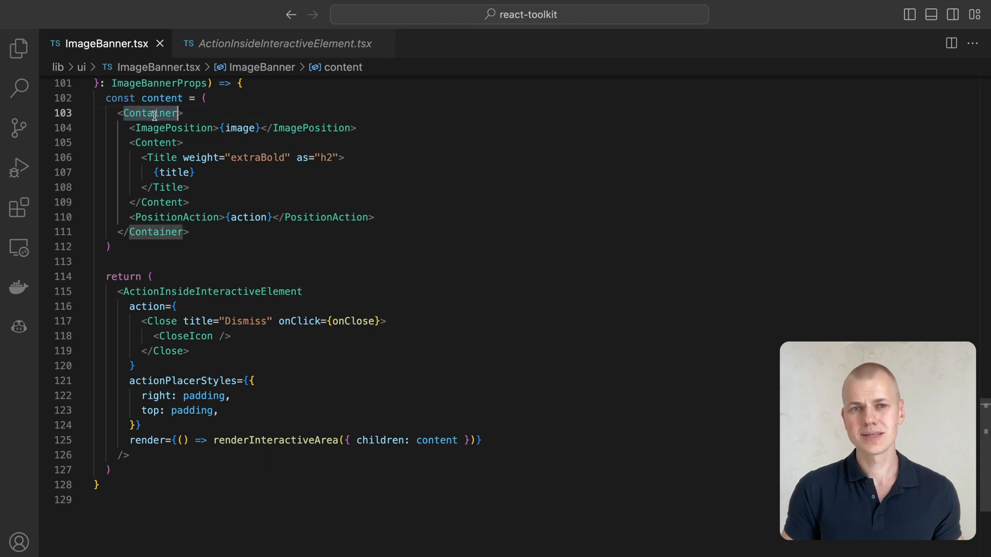
{"action": "scroll", "scroll_direction": "up", "scroll_amount": 3}
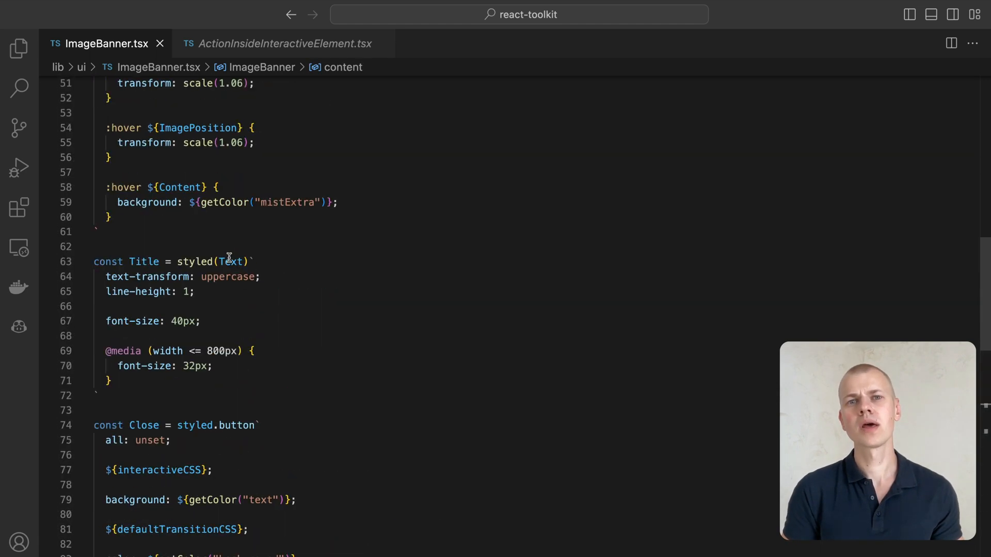
{"action": "scroll", "scroll_direction": "up", "scroll_amount": 3}
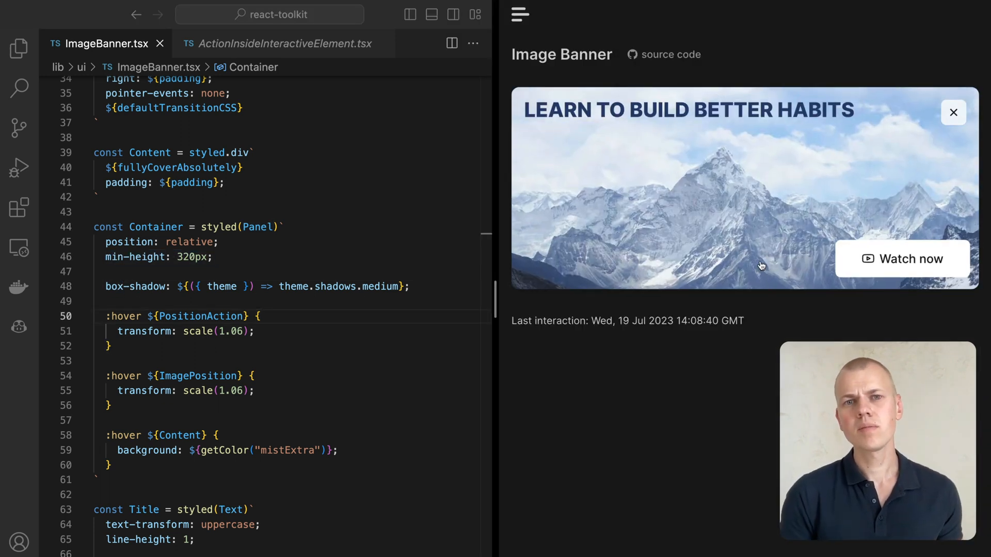
{"action": "mouse_move", "coordinate": [783, 269]}
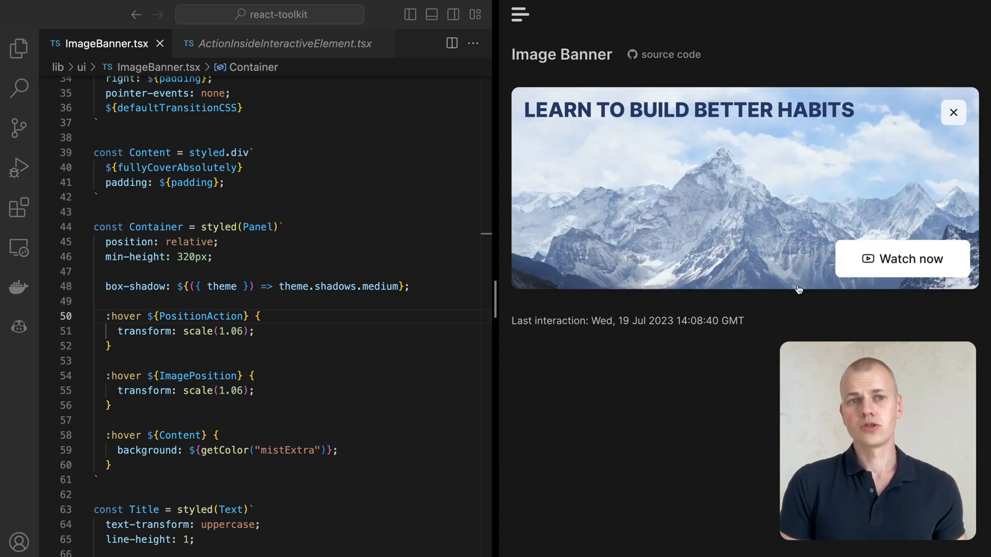
{"action": "mouse_move", "coordinate": [761, 307]}
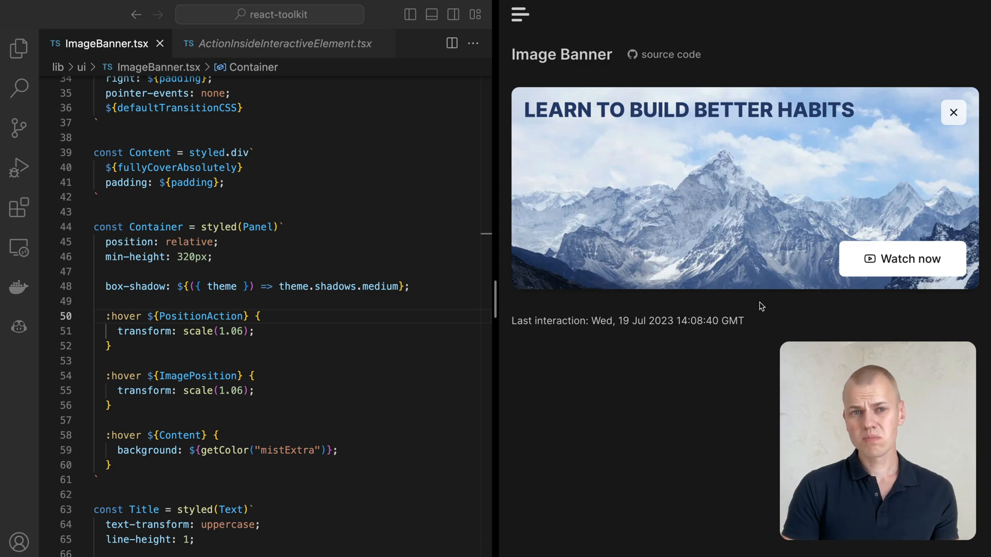
{"action": "mouse_move", "coordinate": [213, 346]}
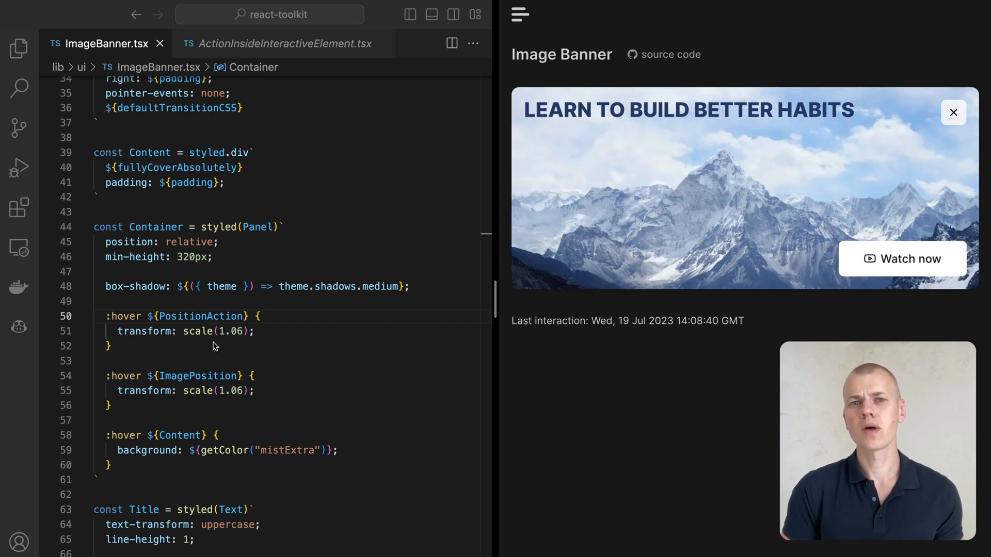
- Scroll through ImageBanner's styled components beside the preview, ending at the props interface and ImagePosition
{"action": "double_click", "coordinate": [288, 450]}
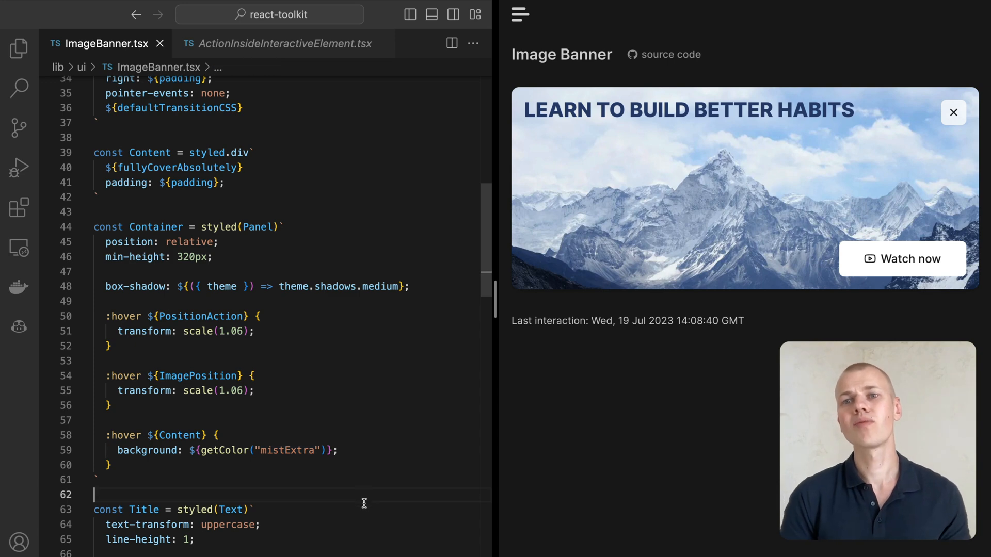
{"action": "mouse_move", "coordinate": [370, 495]}
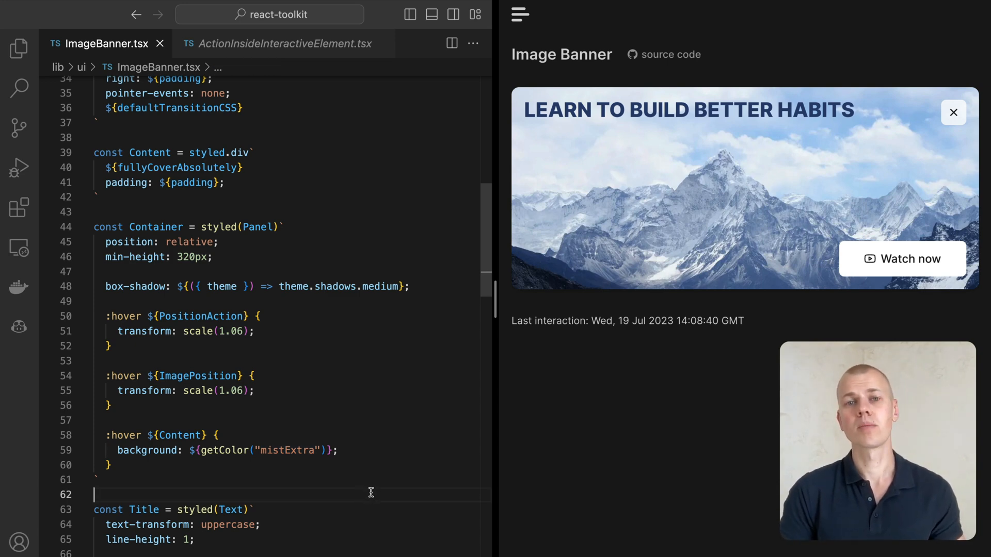
{"action": "scroll", "scroll_direction": "down", "scroll_amount": 3}
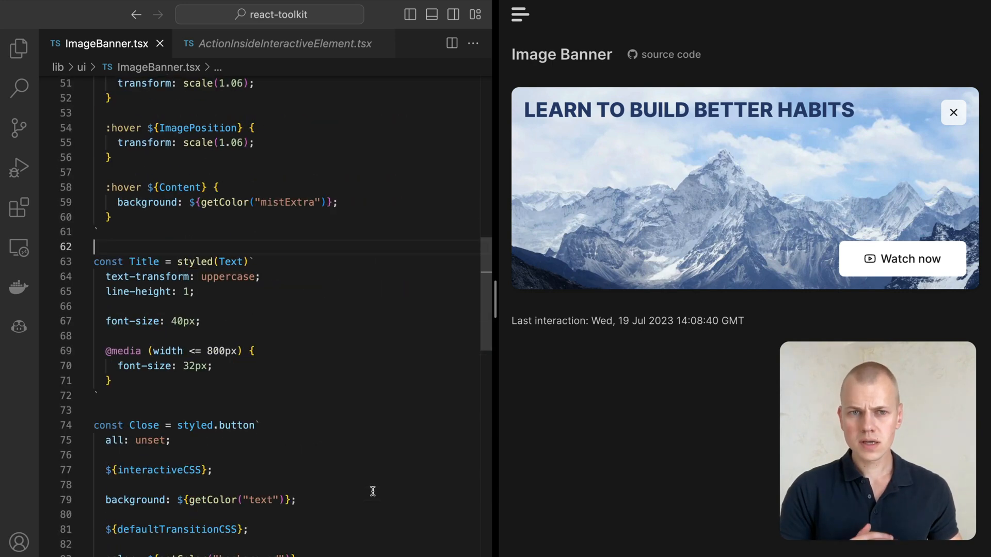
{"action": "scroll", "scroll_direction": "down", "scroll_amount": 3}
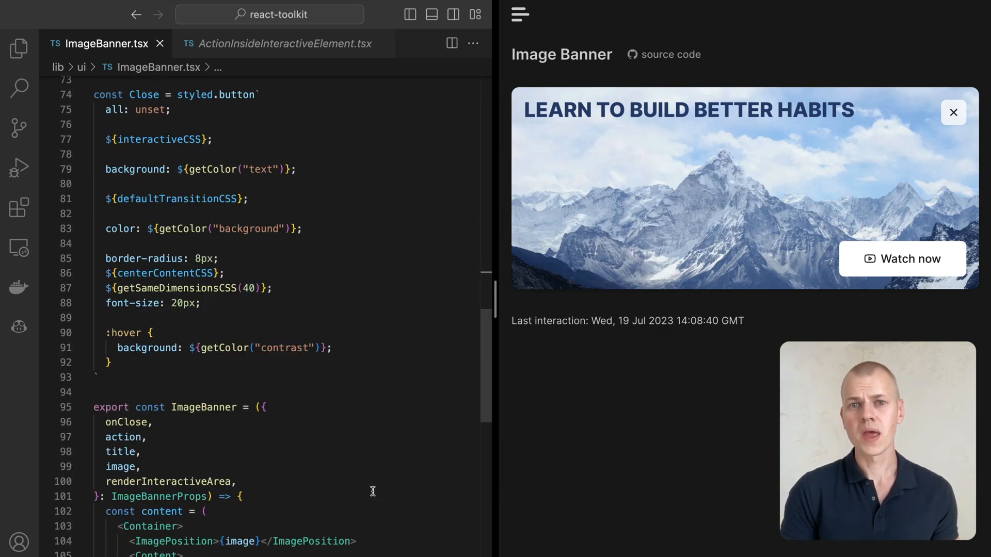
{"action": "scroll", "scroll_direction": "down", "scroll_amount": 3}
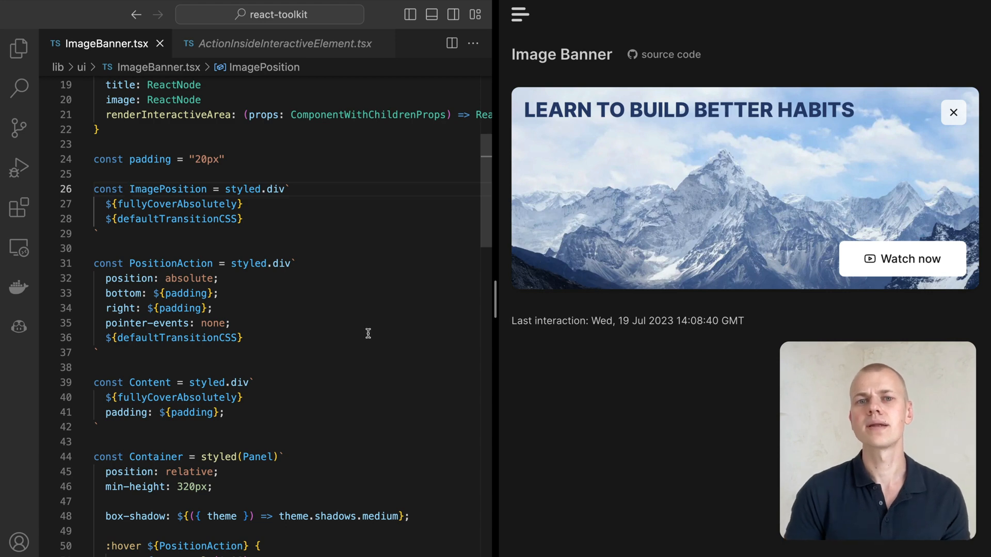
{"action": "scroll", "scroll_direction": "down", "scroll_amount": 3}
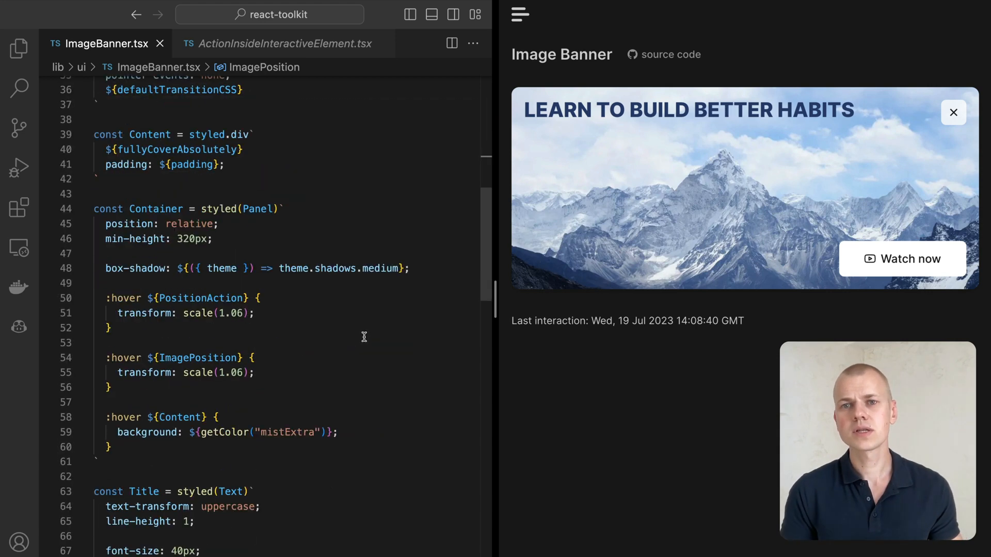
{"action": "scroll", "scroll_direction": "down", "scroll_amount": 3}
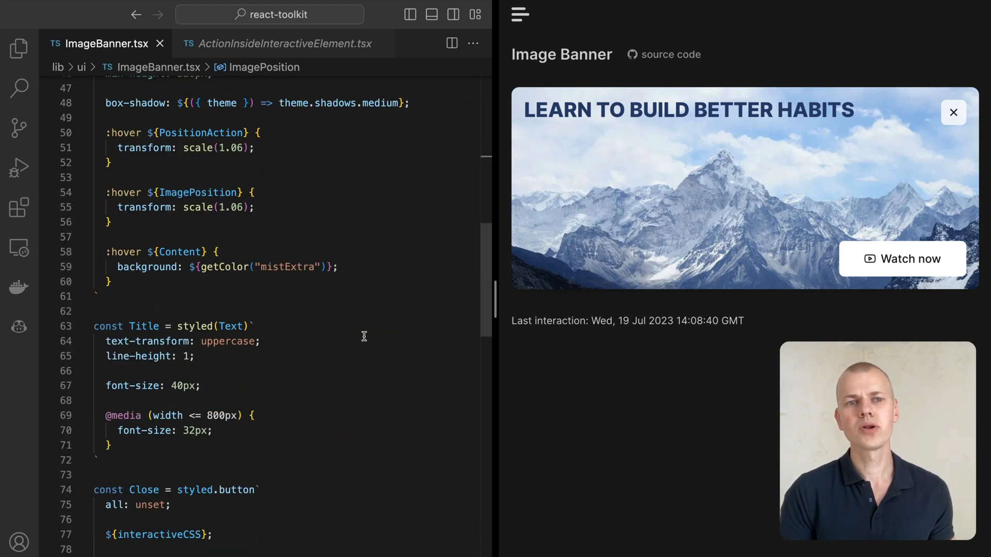
{"action": "scroll", "scroll_direction": "up", "scroll_amount": 3}
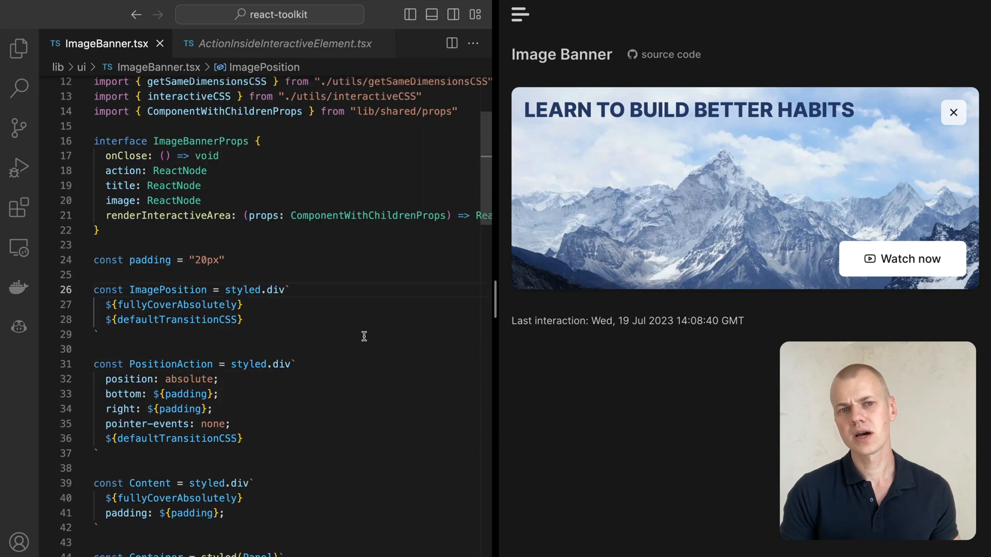